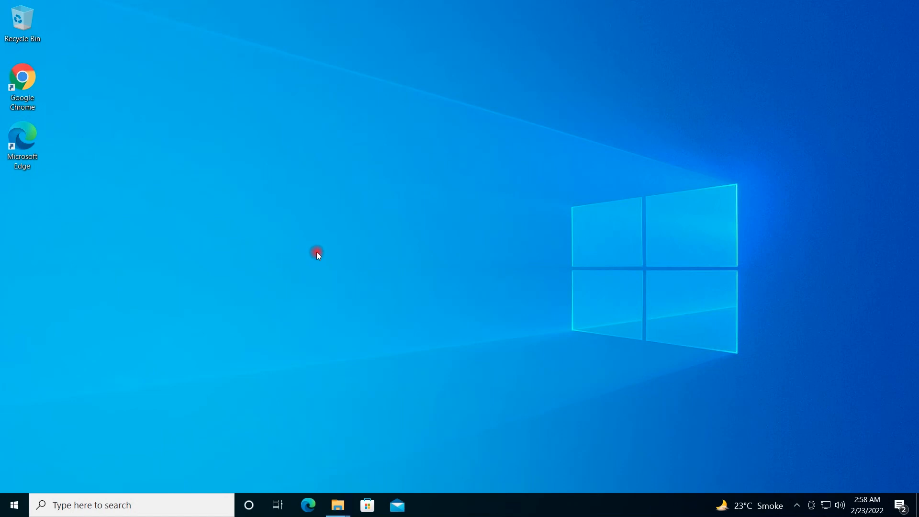
mouse_move(314, 252)
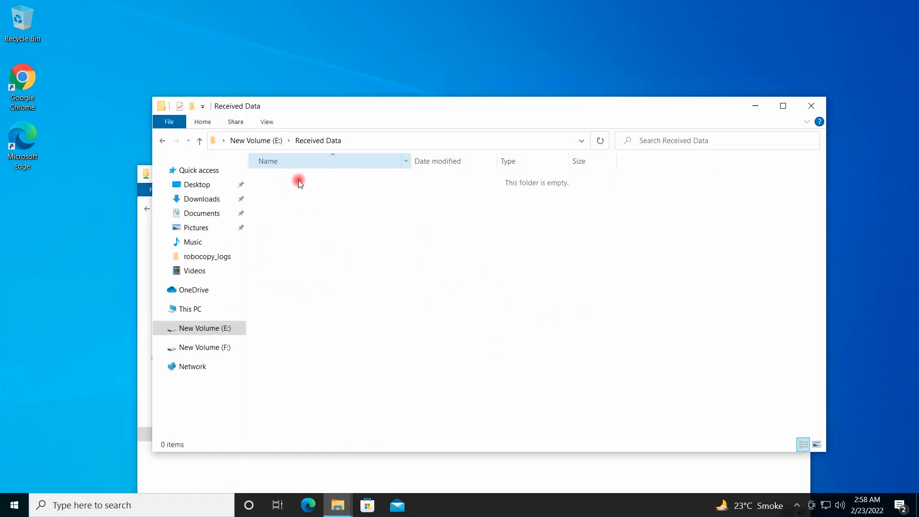
- Confirm in File Explorer that E:\Received Data and C:\robocopy_logs are both empty
click(199, 140)
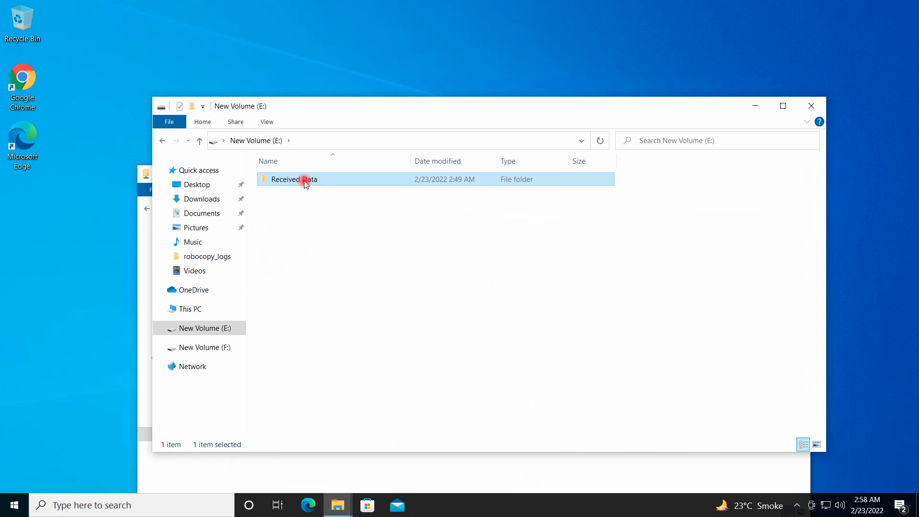
double_click(294, 179)
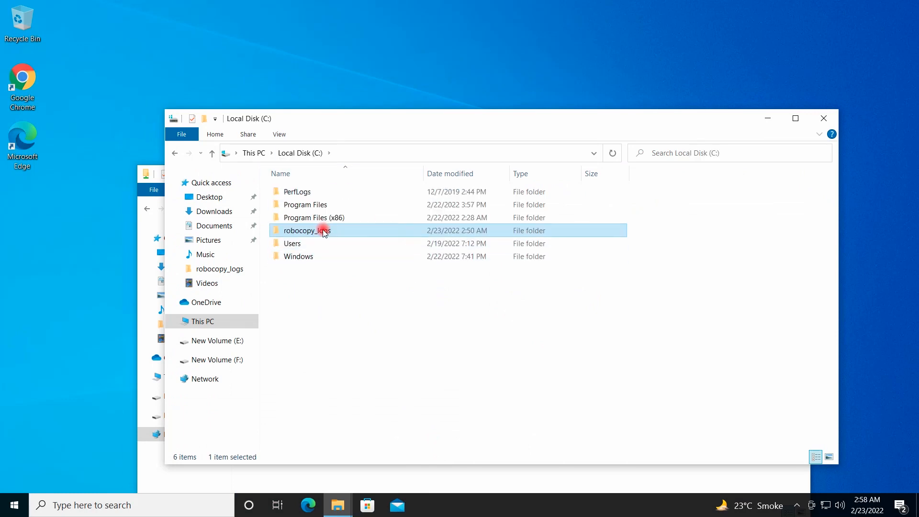
double_click(323, 230)
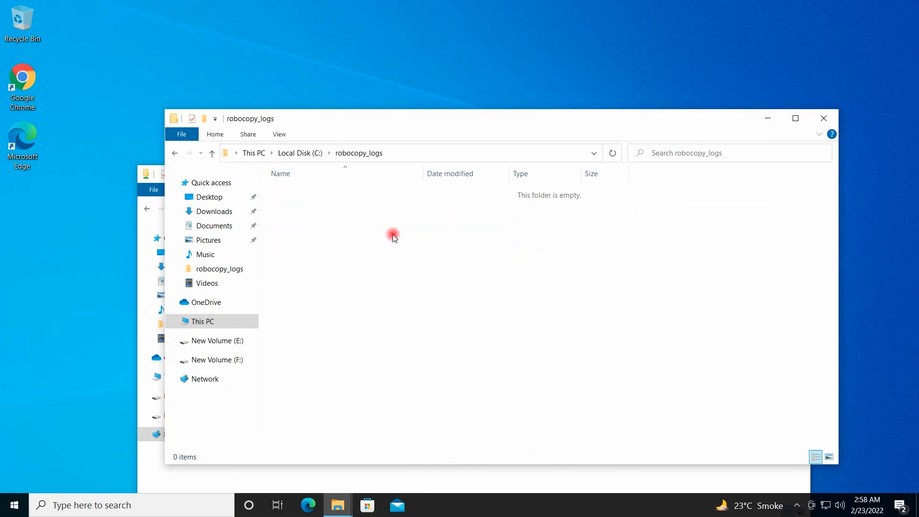
mouse_move(399, 232)
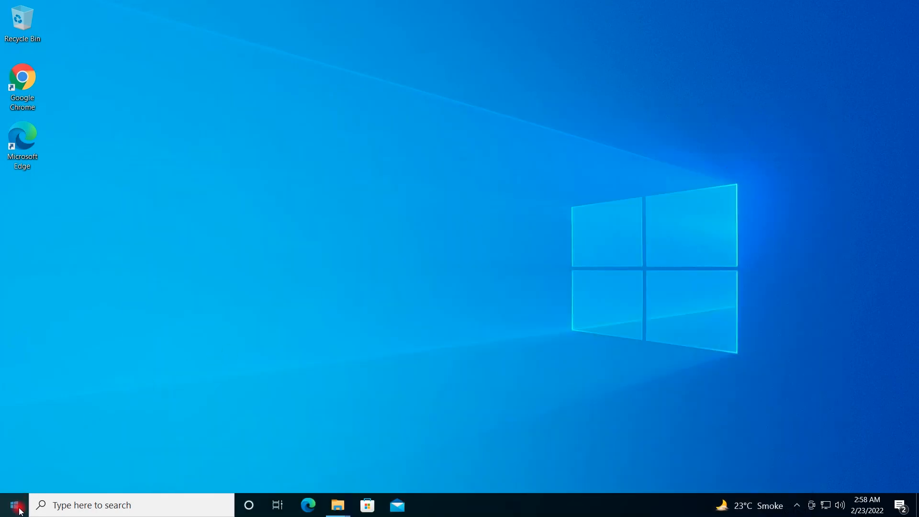
- Search the Start menu for cmd and launch Command Prompt as administrator
text(control Panel)
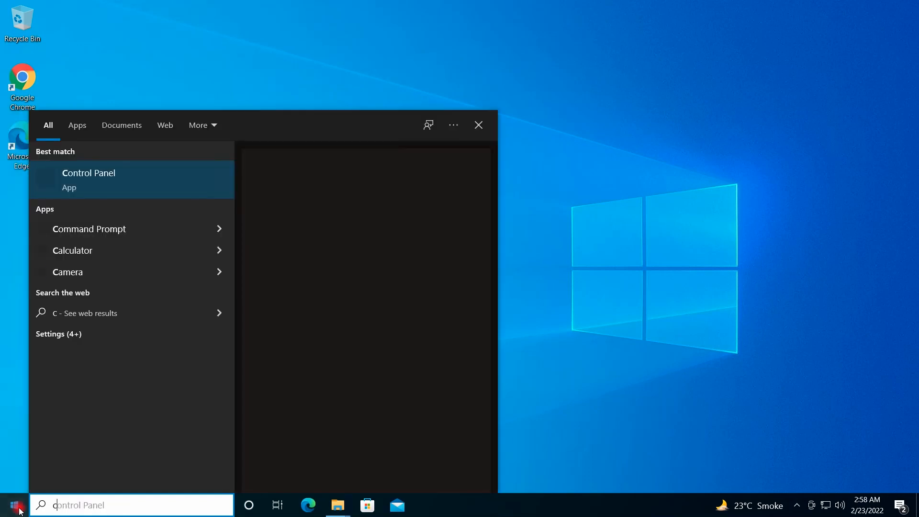
text(cmd)
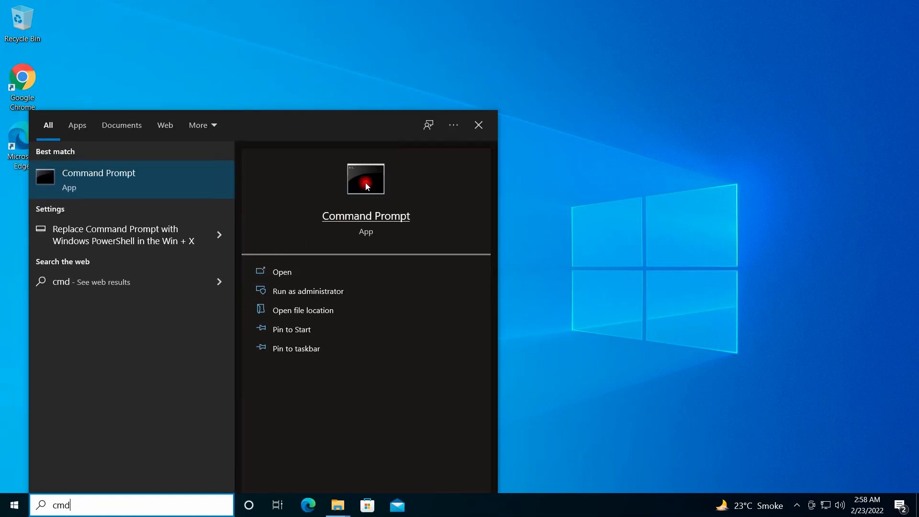
right_click(366, 180)
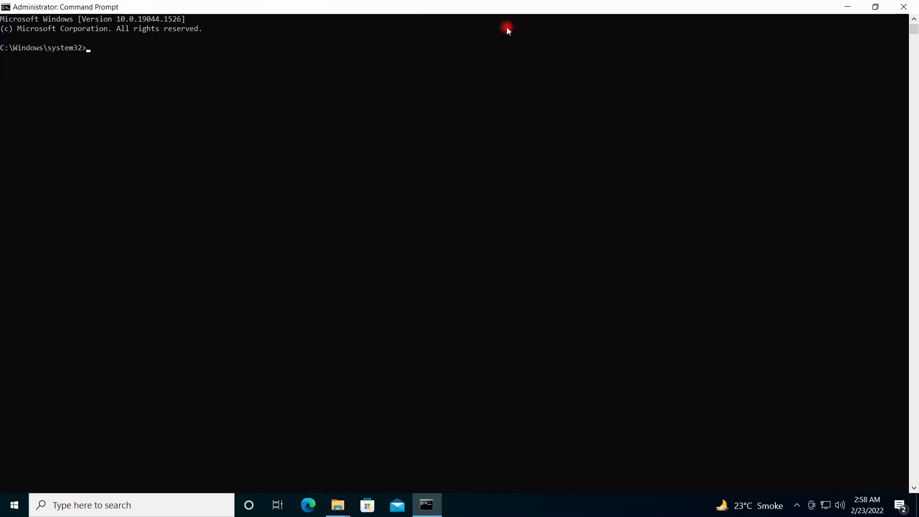
- Switch the Command Prompt's working directory to the root of drive C:
text(cd)
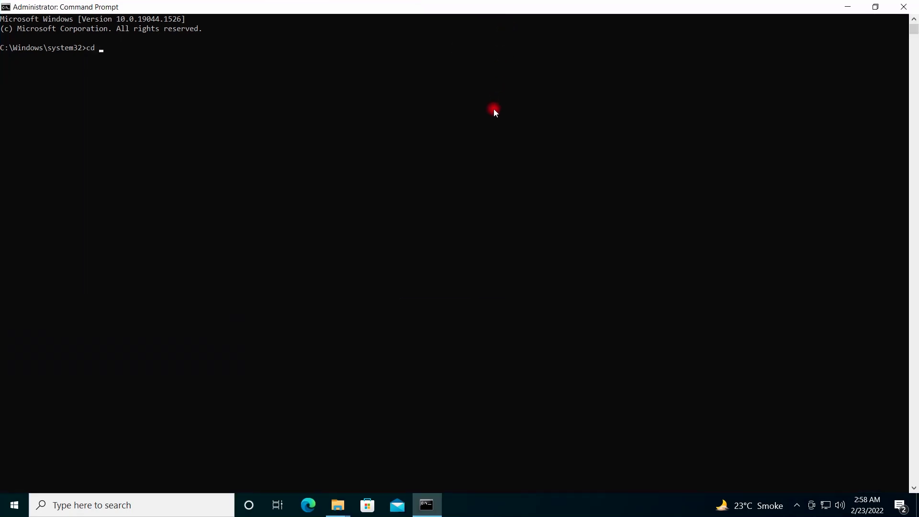
text(C:)
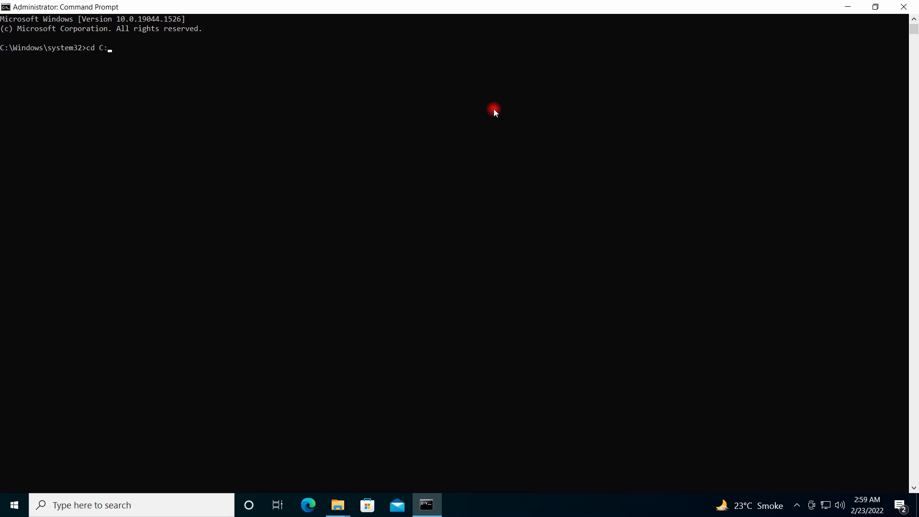
key(Enter)
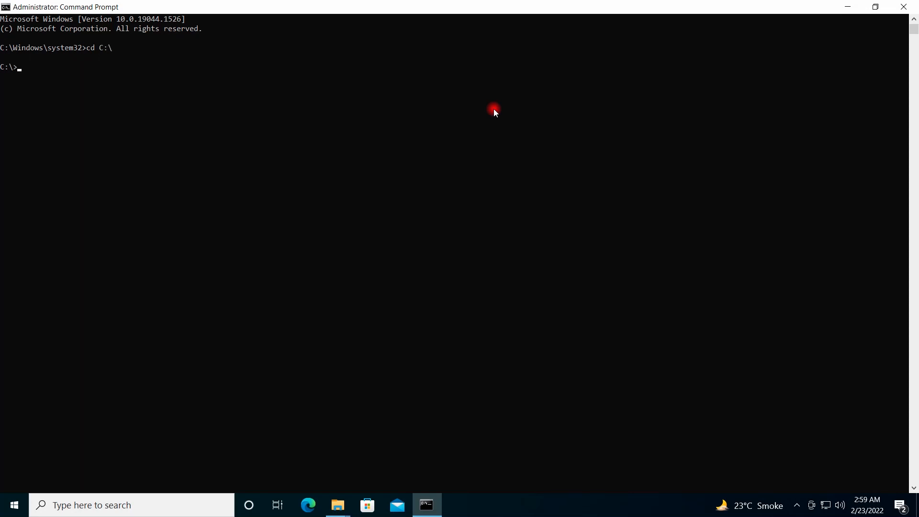
mouse_move(406, 119)
text(net use \\192.168.0.125\IPC$ /user:Administrator)
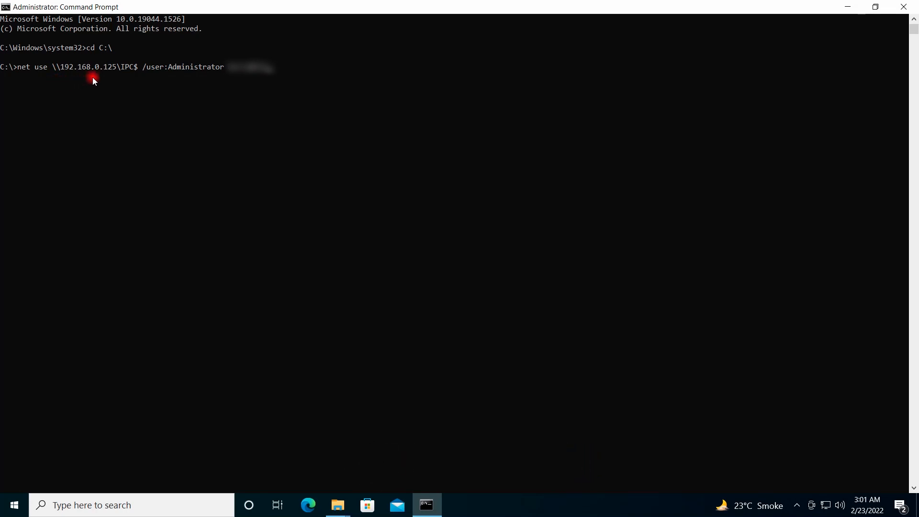
mouse_move(231, 85)
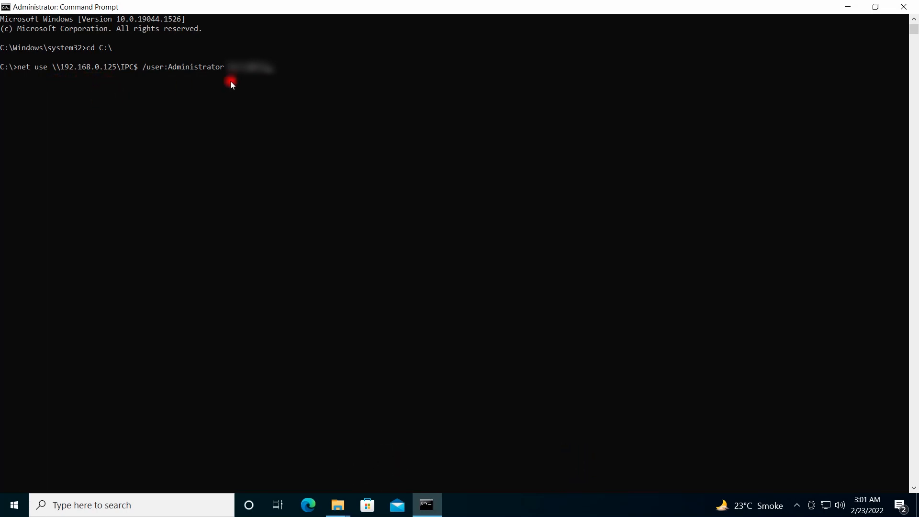
mouse_move(226, 78)
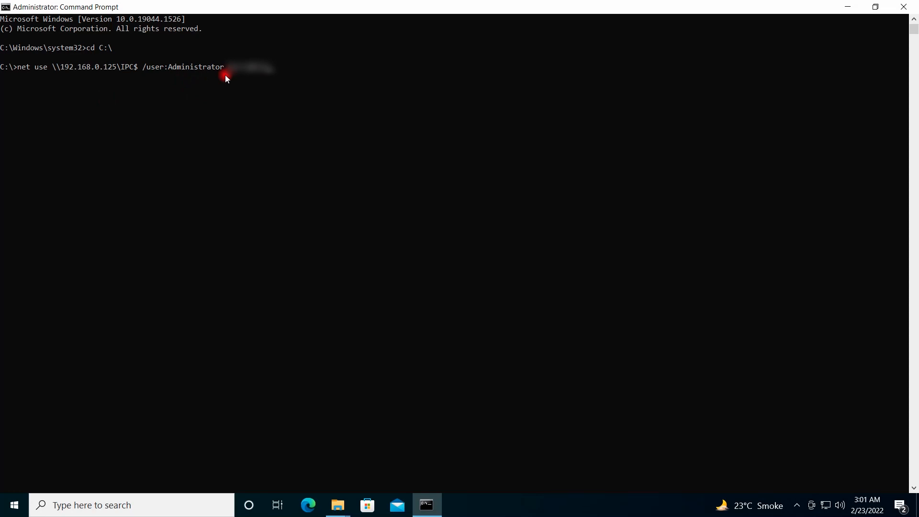
mouse_move(188, 86)
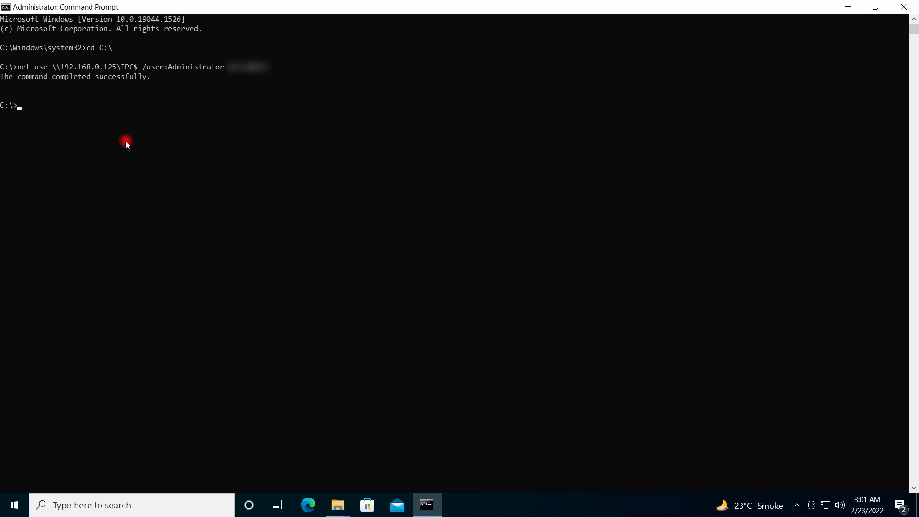
- Type robocopy with source "\\192.168.0.125\Received Data", checking share and destination paths in Explorer
text(rob)
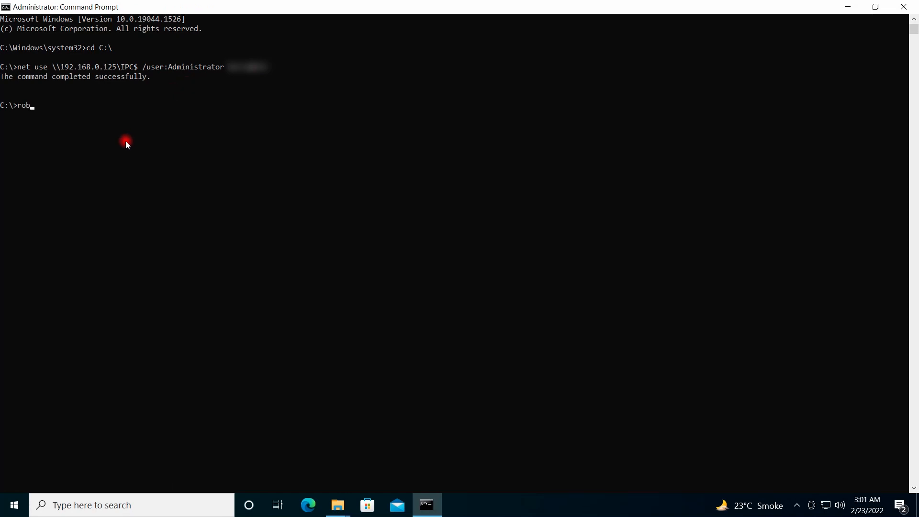
text(ocopy)
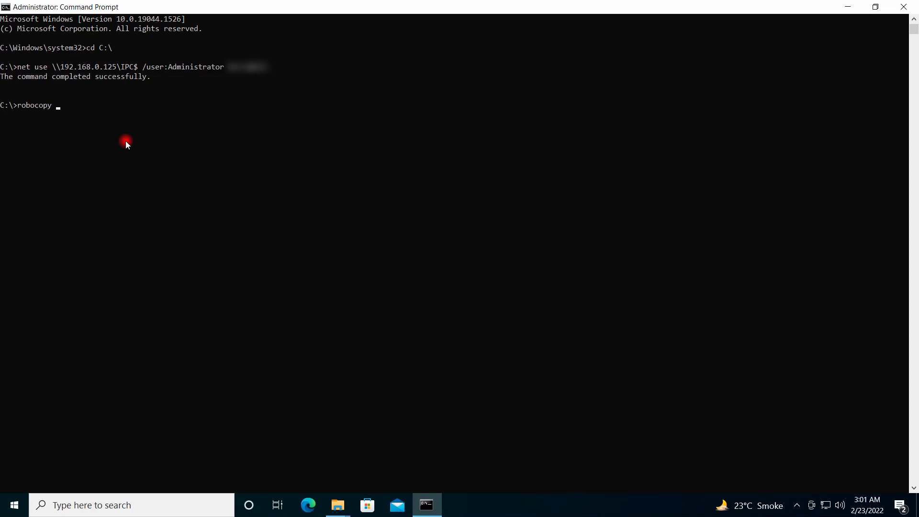
text(")
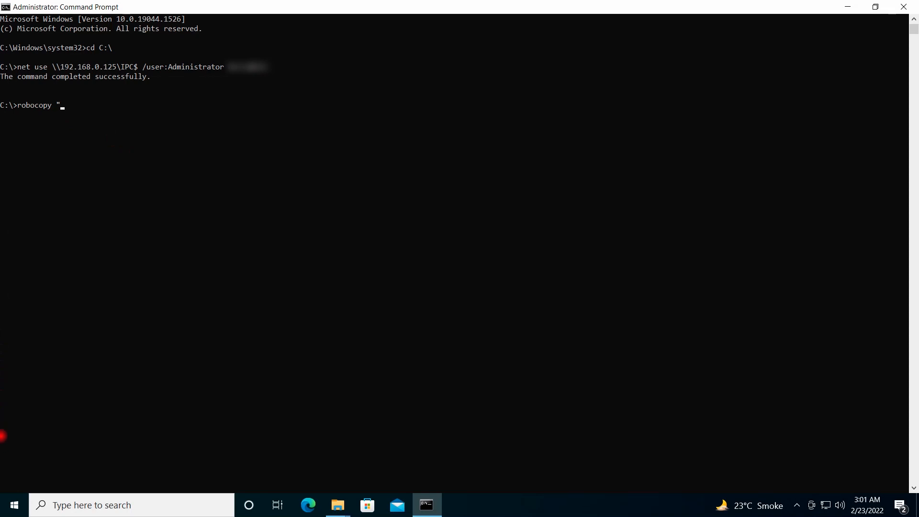
mouse_move(337, 505)
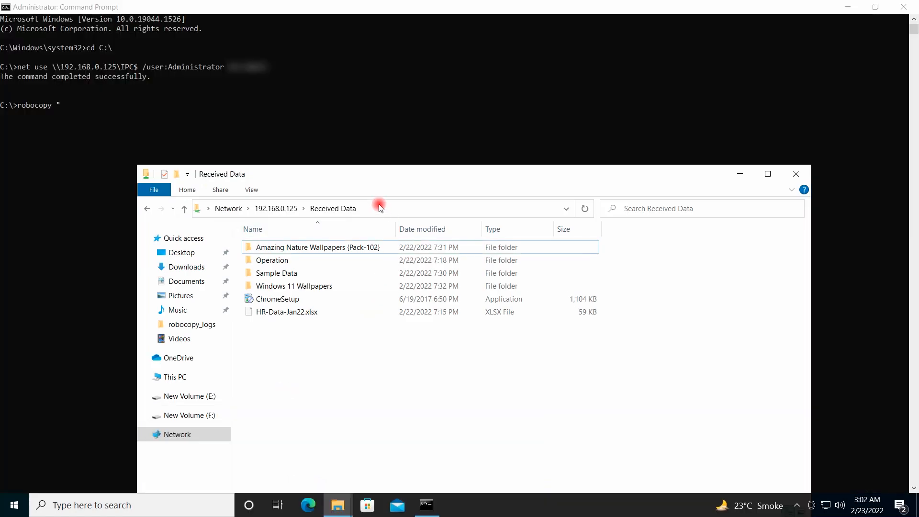
click(396, 208)
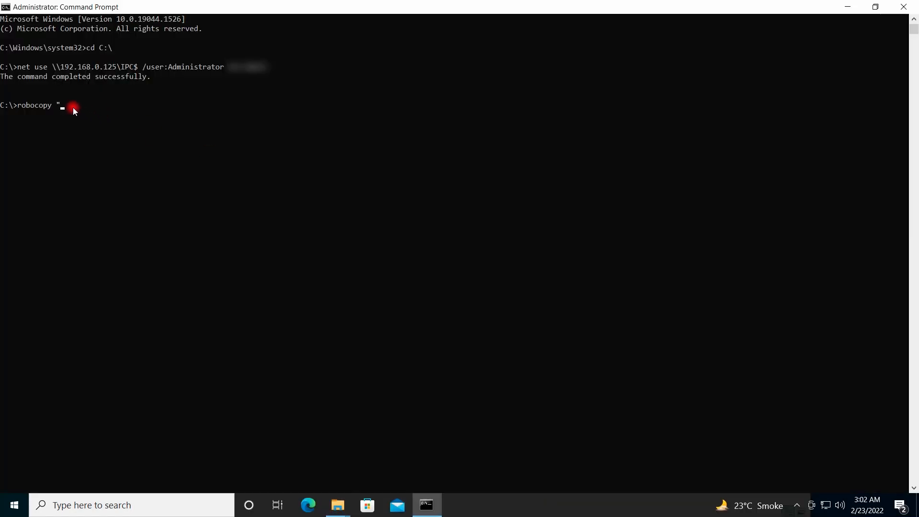
text(\\192.168.0.125\Received Data")
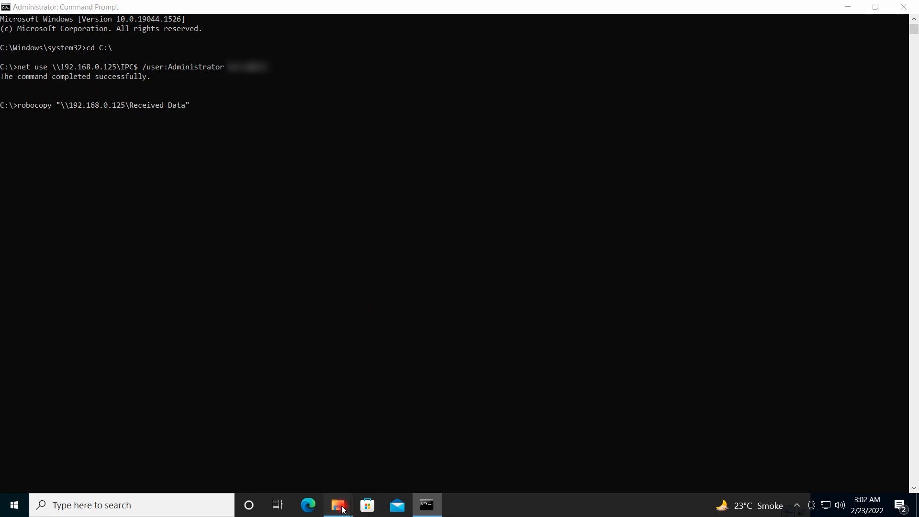
click(337, 504)
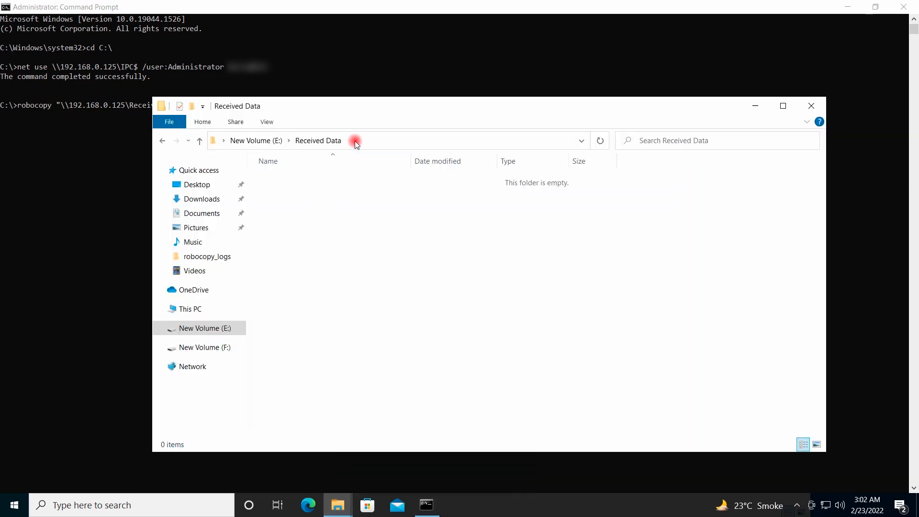
click(355, 140)
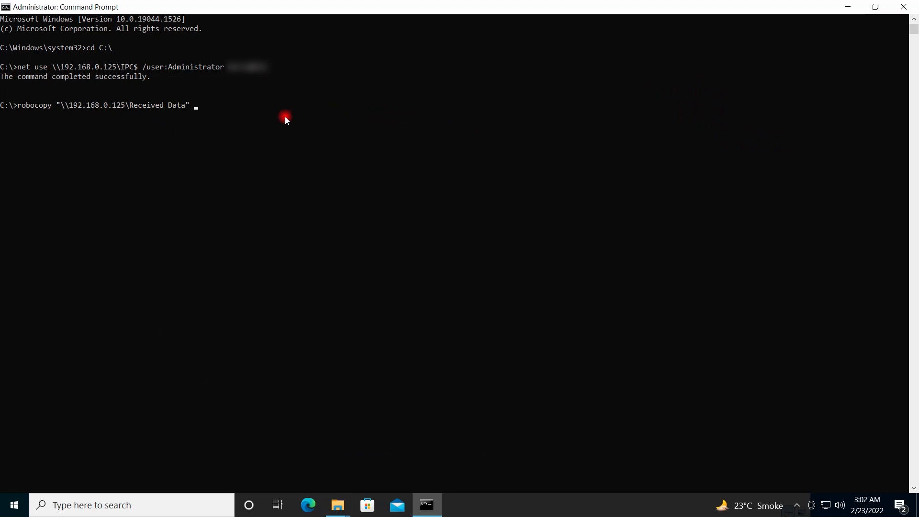
- Add destination "E:\Received Data" and the /e switch to the robocopy command
text(")
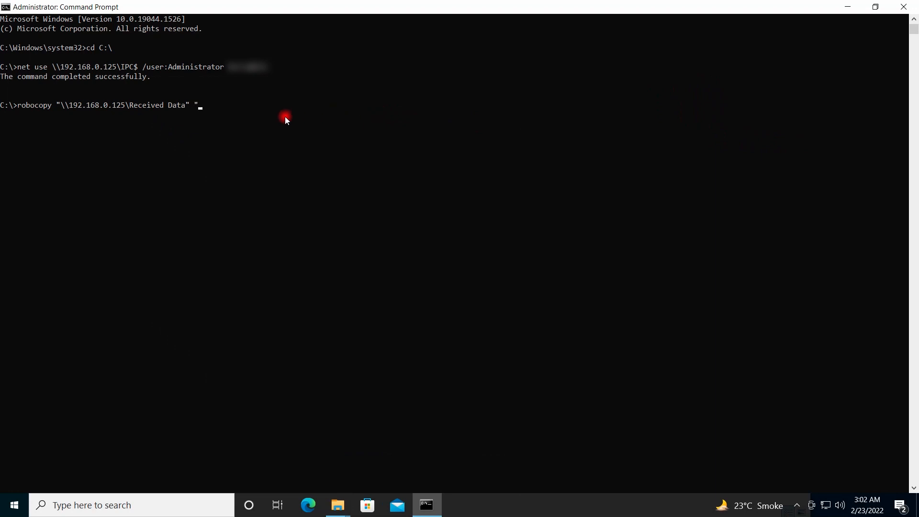
text(E:\Received Data")
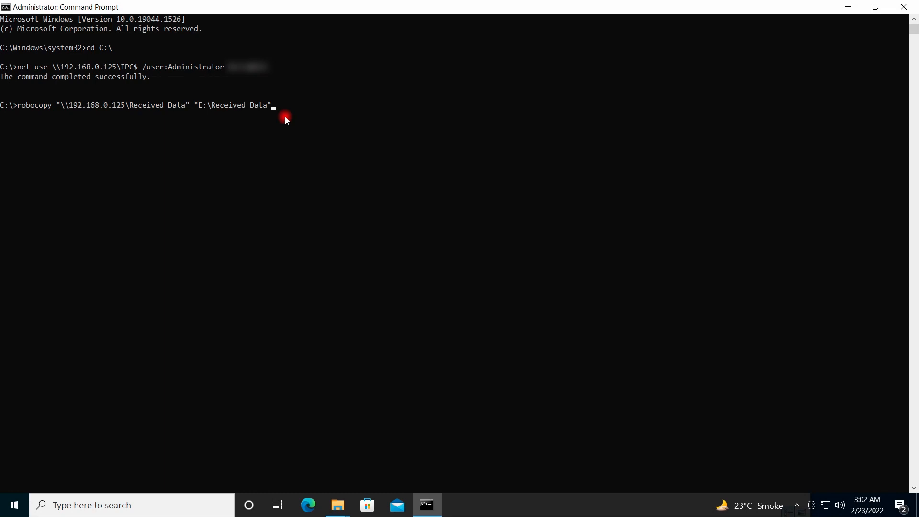
text(/)
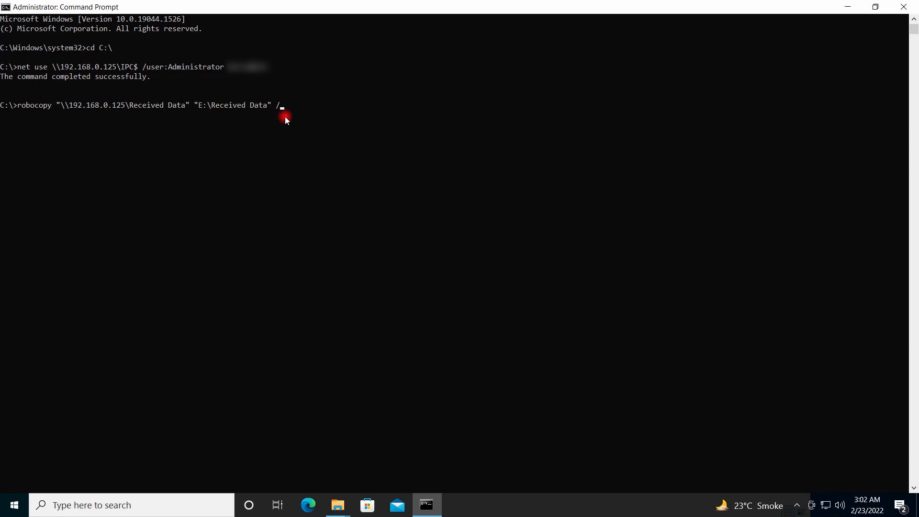
text(e)
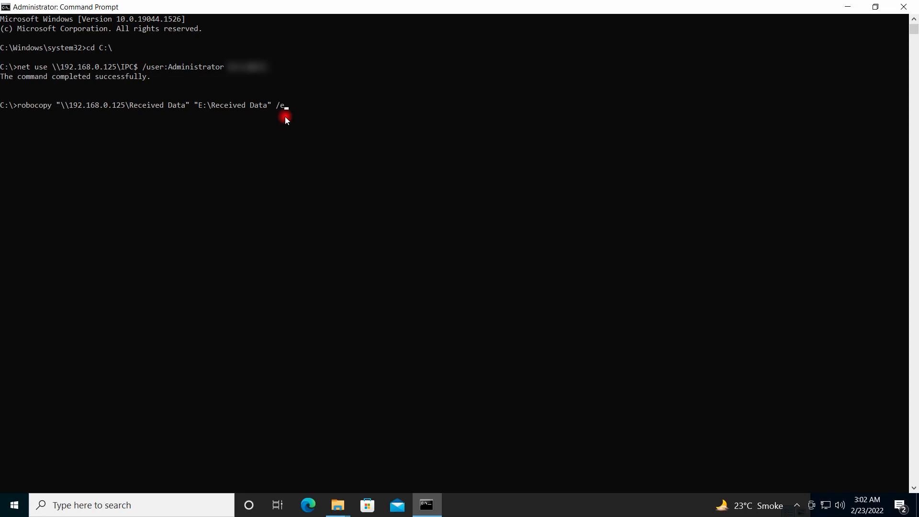
mouse_move(292, 117)
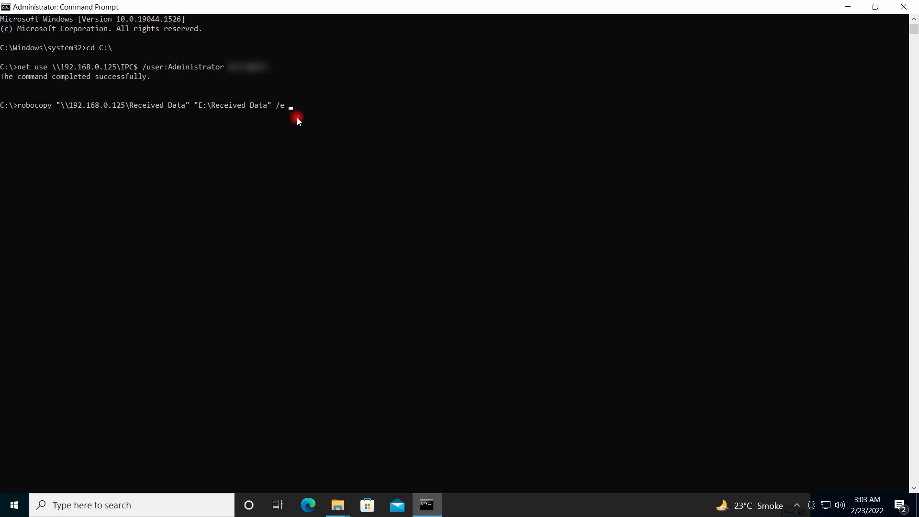
- Append the wait and retry options /w:1 and /r:2 to the robocopy command
text(/w)
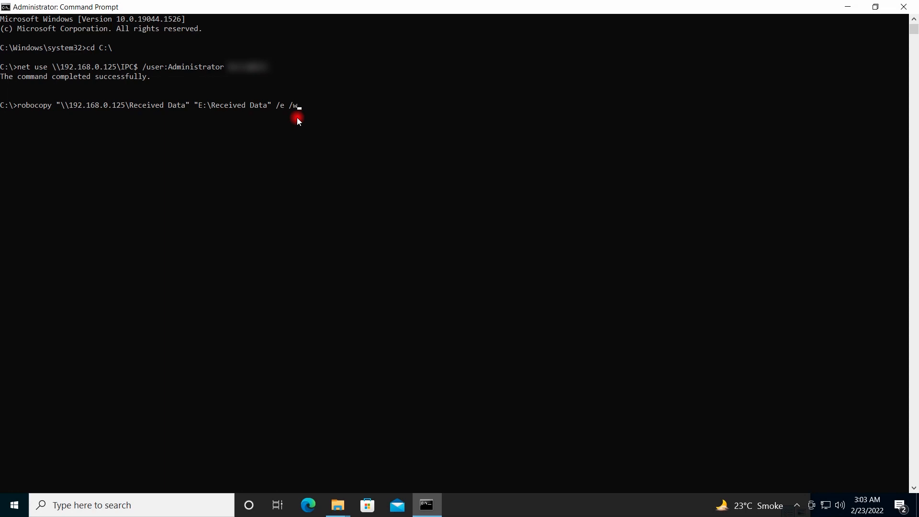
text(:1)
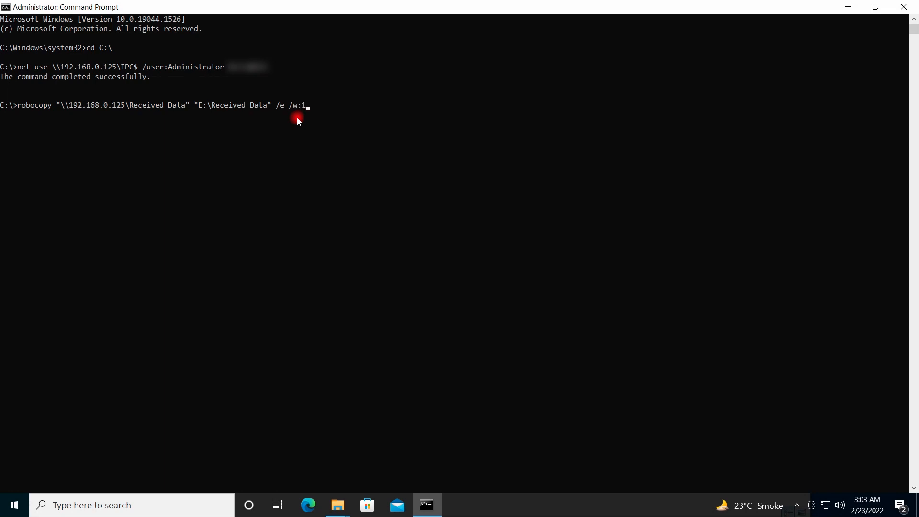
drag(310, 105, 292, 105)
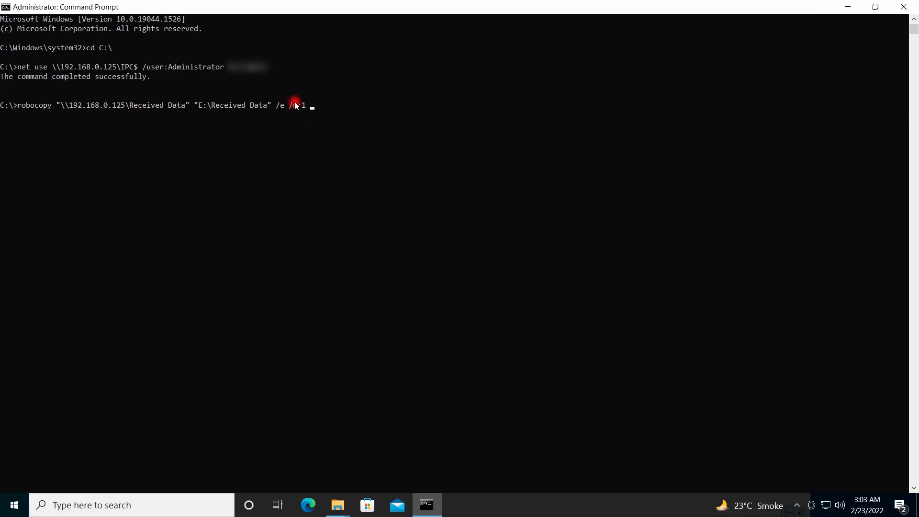
text(/r)
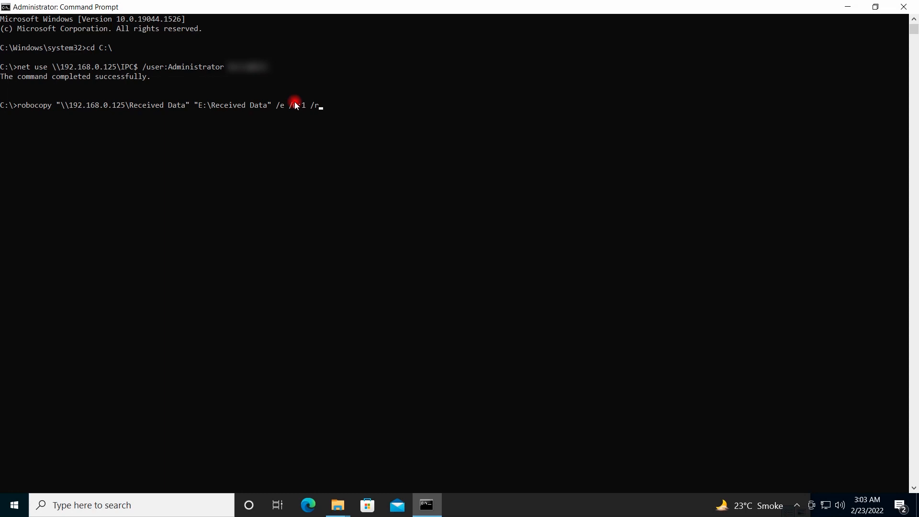
text(:)
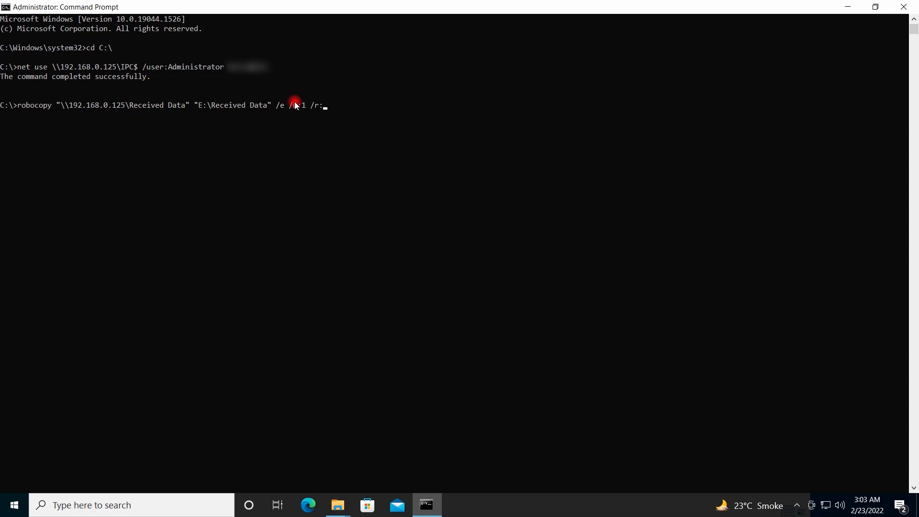
text(:2)
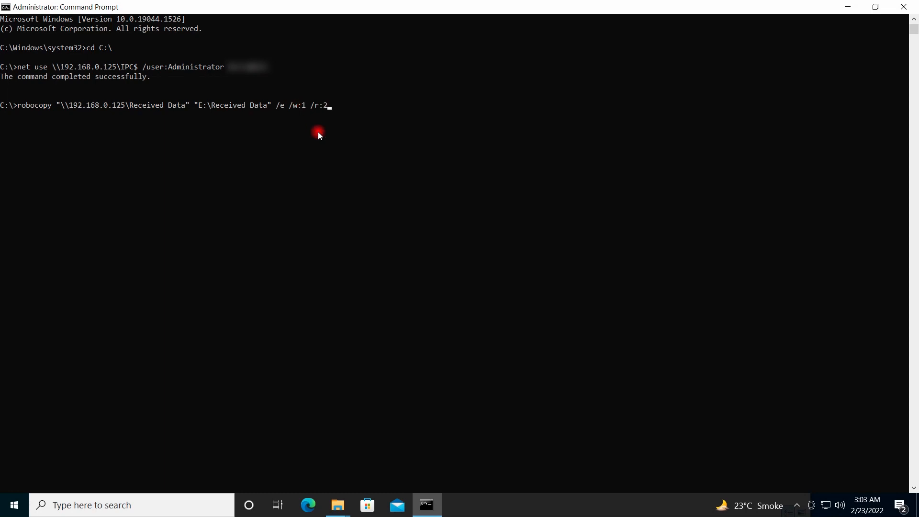
click(317, 106)
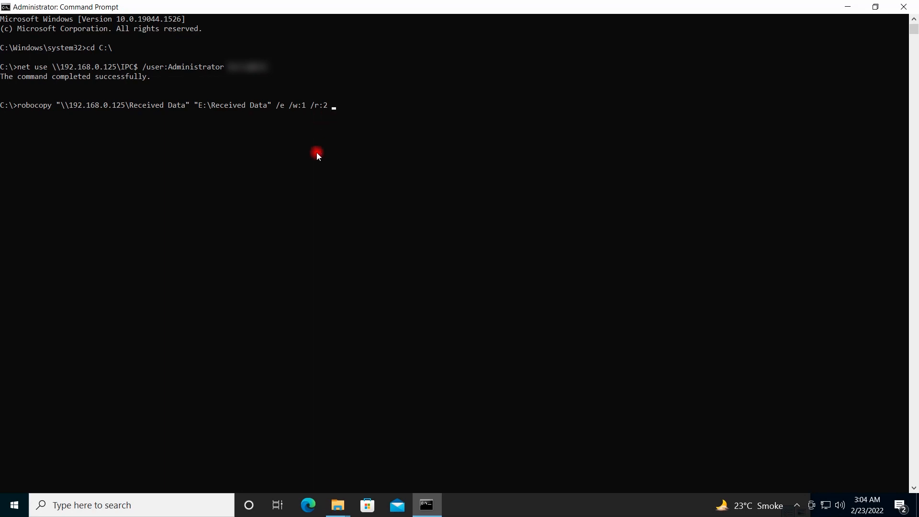
- Add /COPYALL, /DCOPY:DAT and plain /MT, deleting the typed thread count :4
text(/COP)
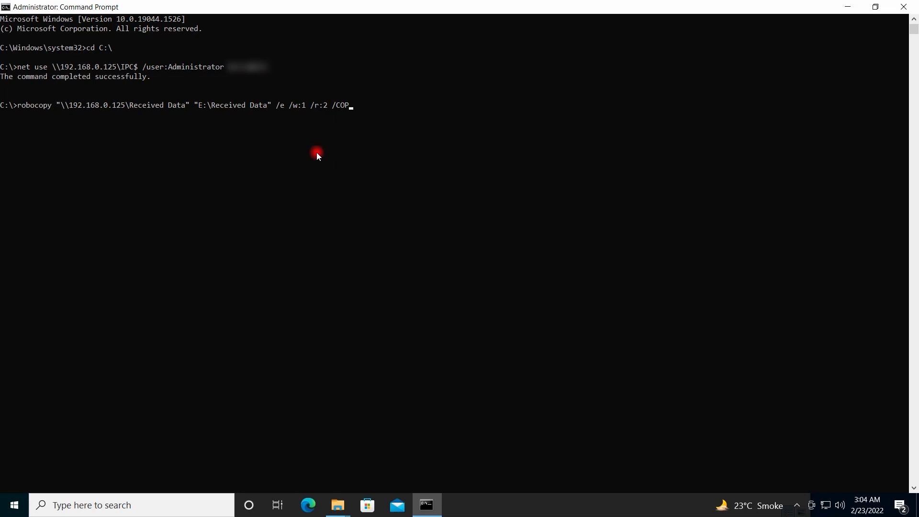
text(ALL)
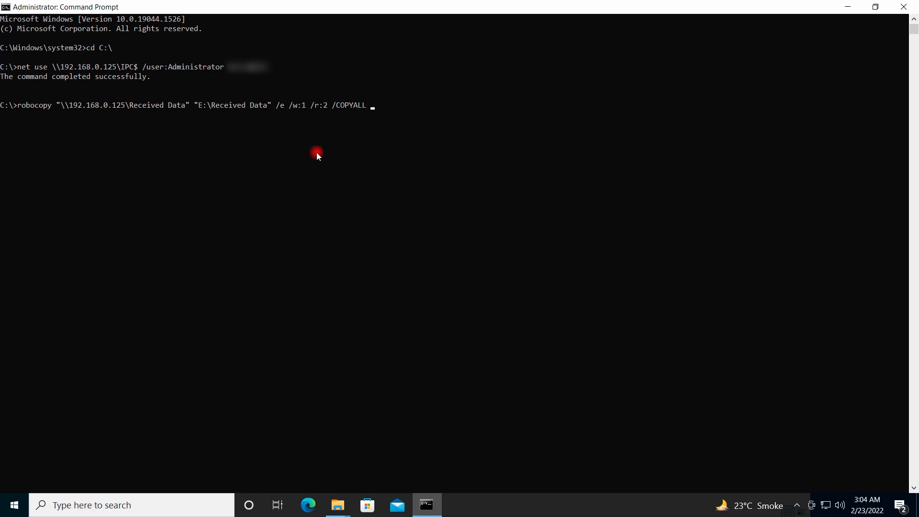
text(/)
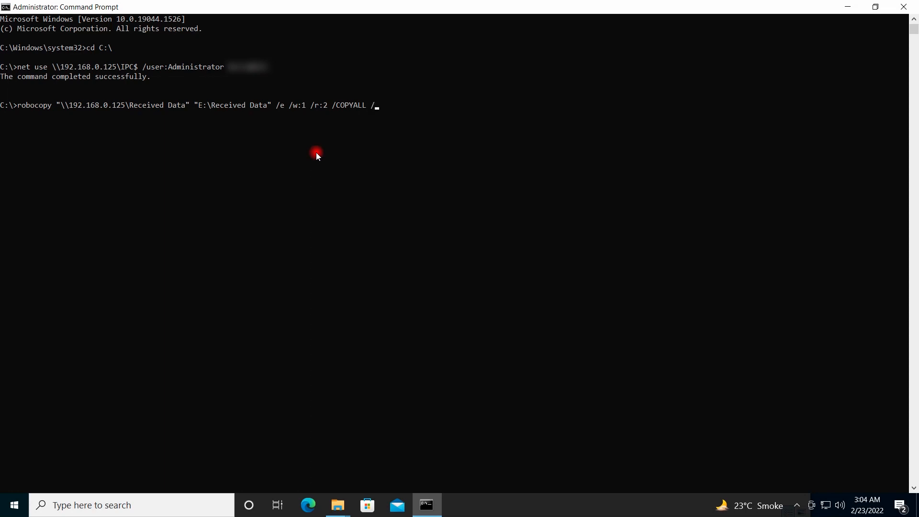
text(DCOP)
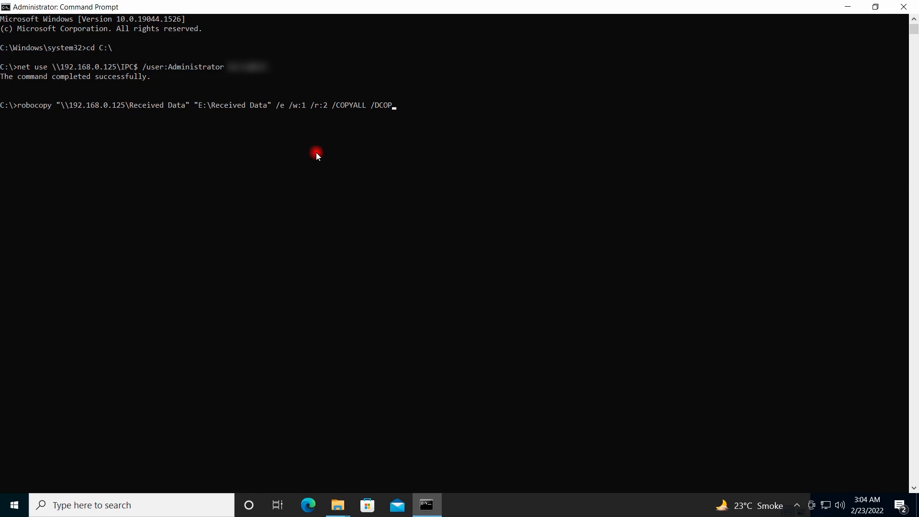
text(Y:)
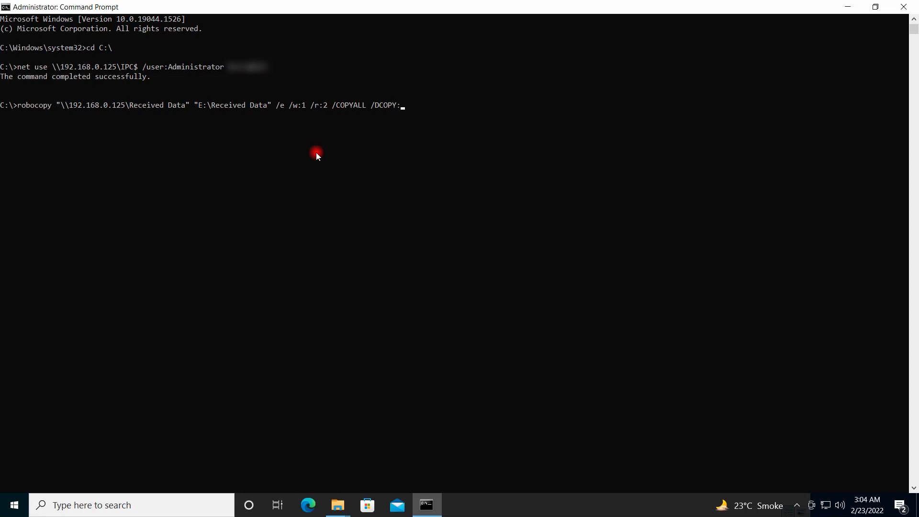
text(DAT)
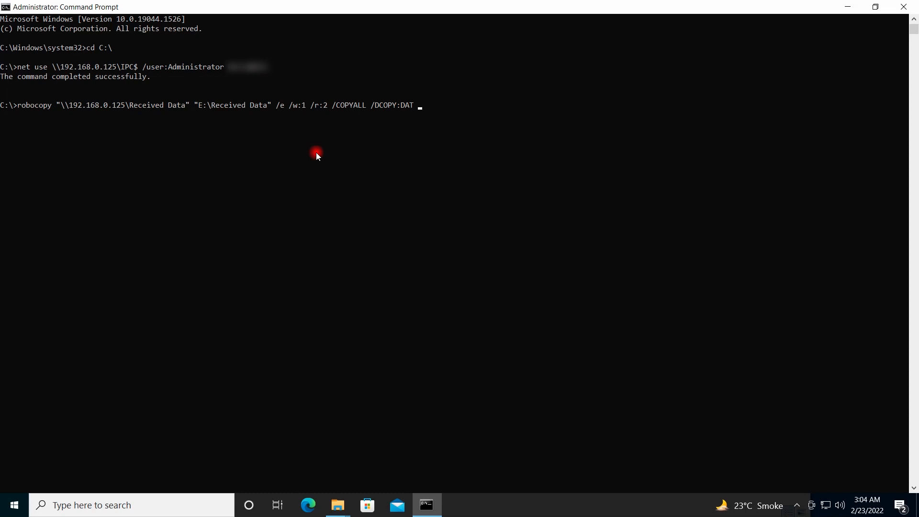
text(/M)
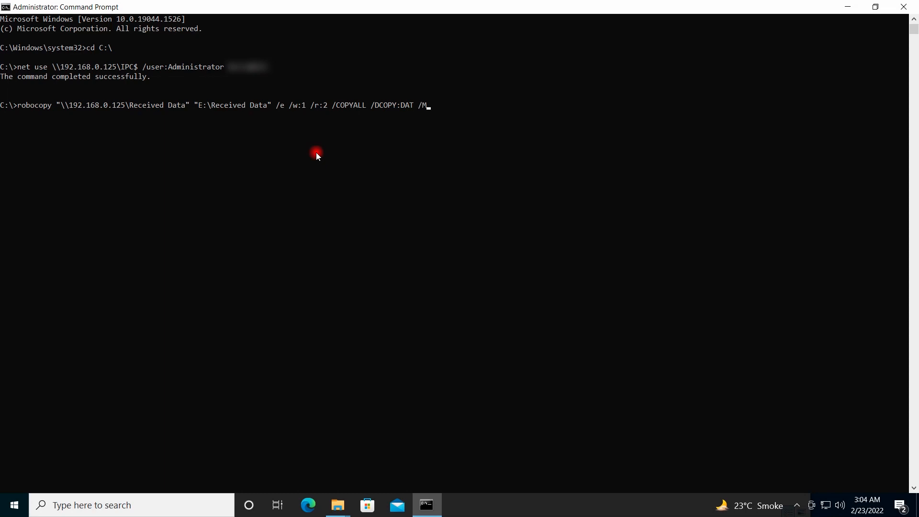
text(T:)
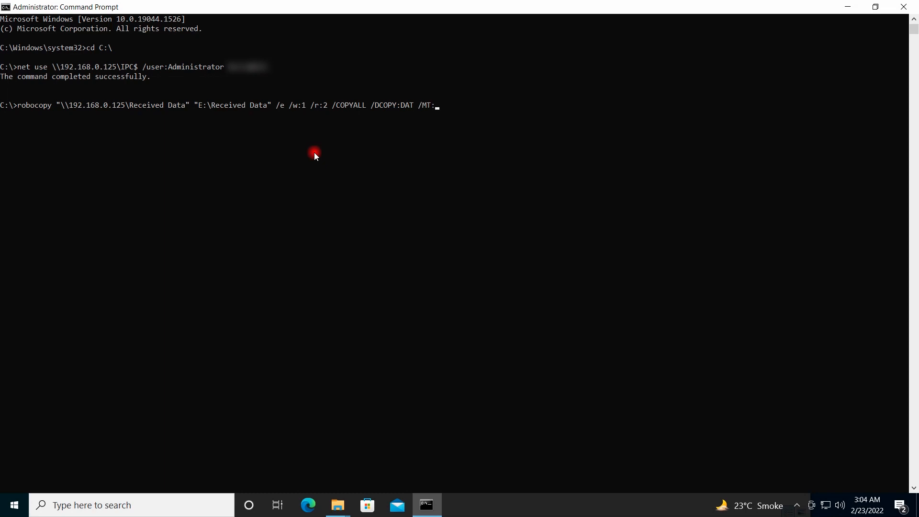
text(4)
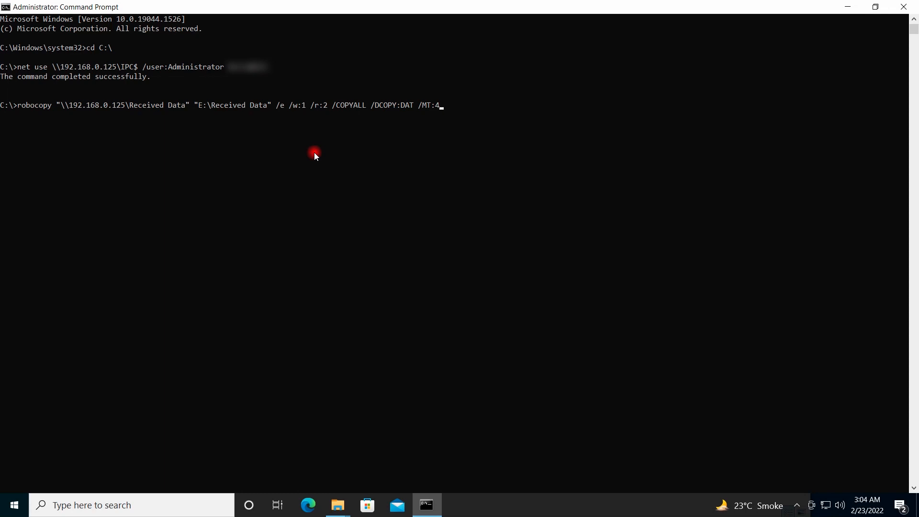
key(Backspace)
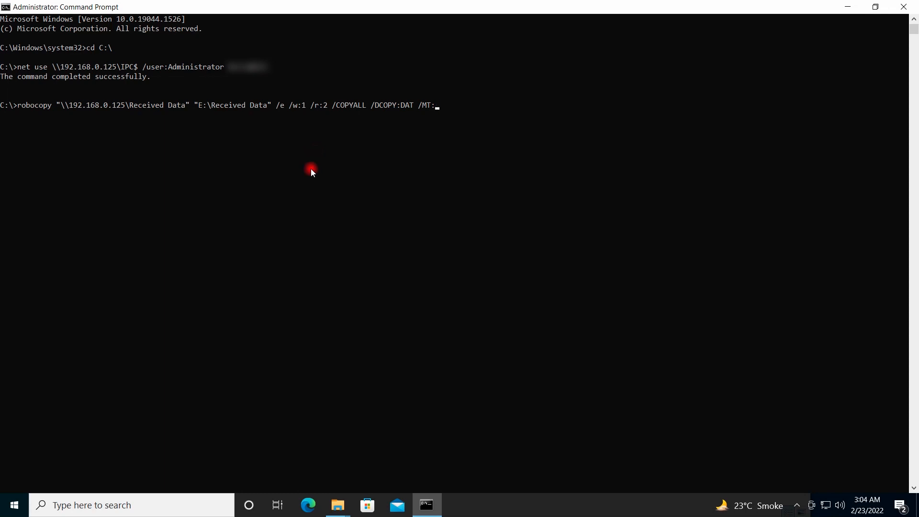
key(Backspace)
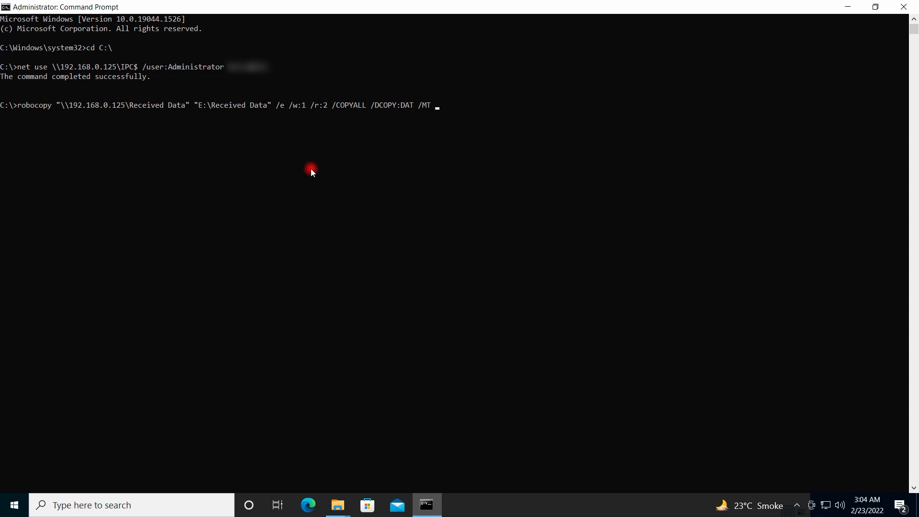
- Redirect the robocopy output to C:\robocopy_logs\Received-Data.txt at the end of the command
text(>)
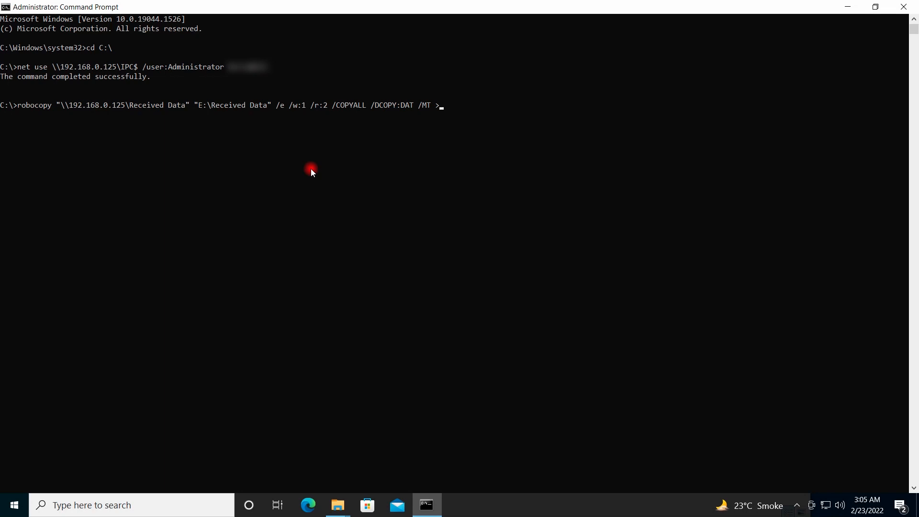
mouse_move(303, 287)
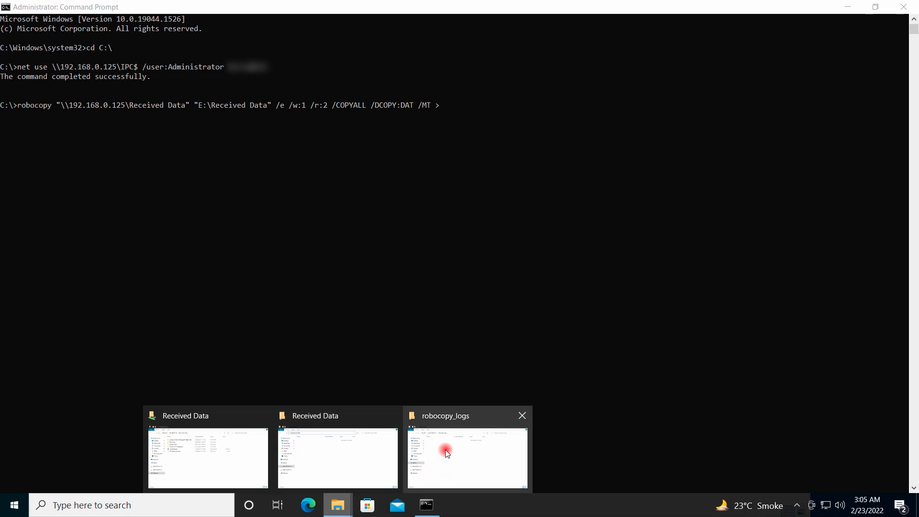
click(446, 452)
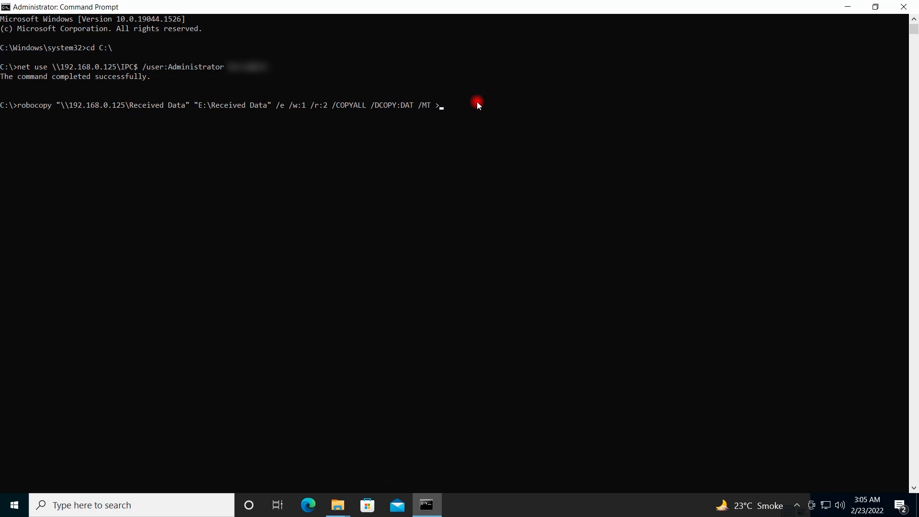
text(C:\robocopy_logs)
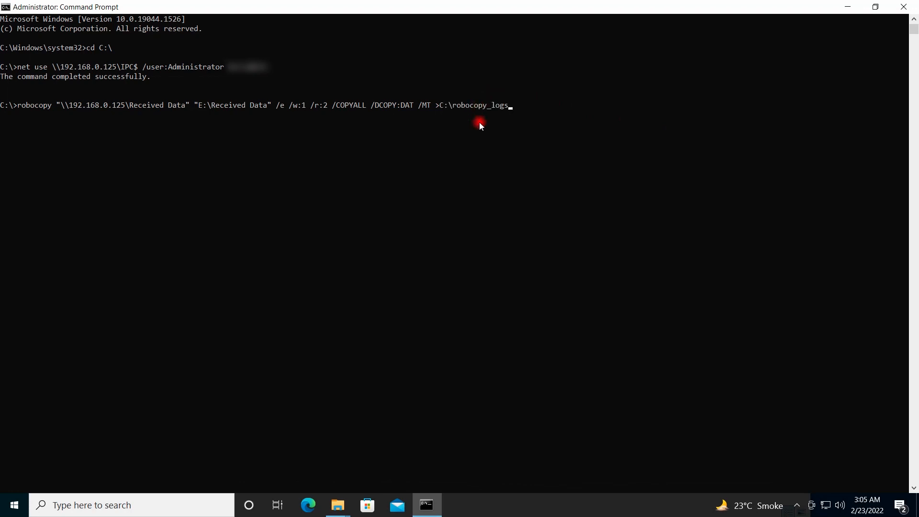
text(\)
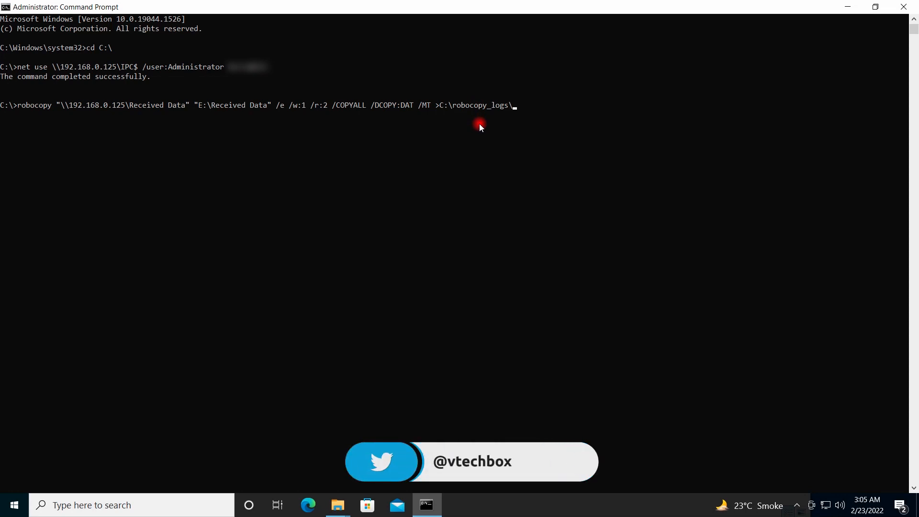
text(Re)
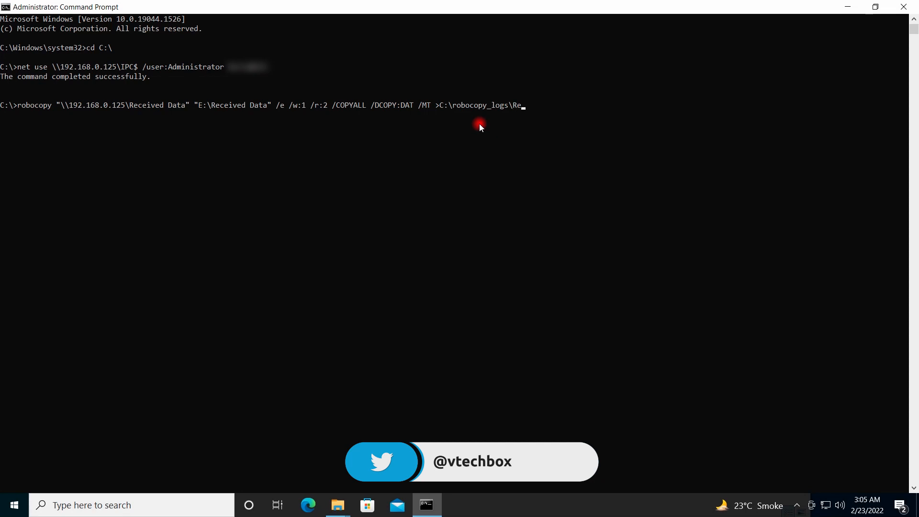
text(ceived-)
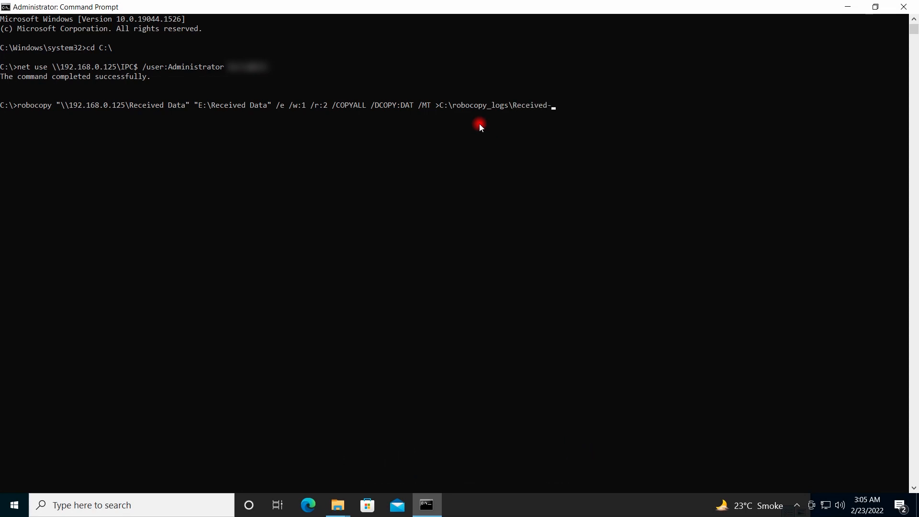
text(Data.)
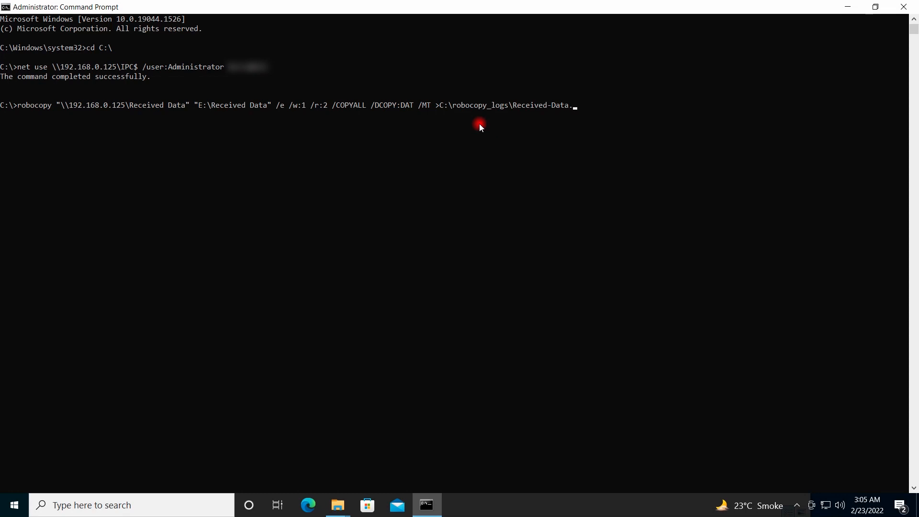
text(.txt)
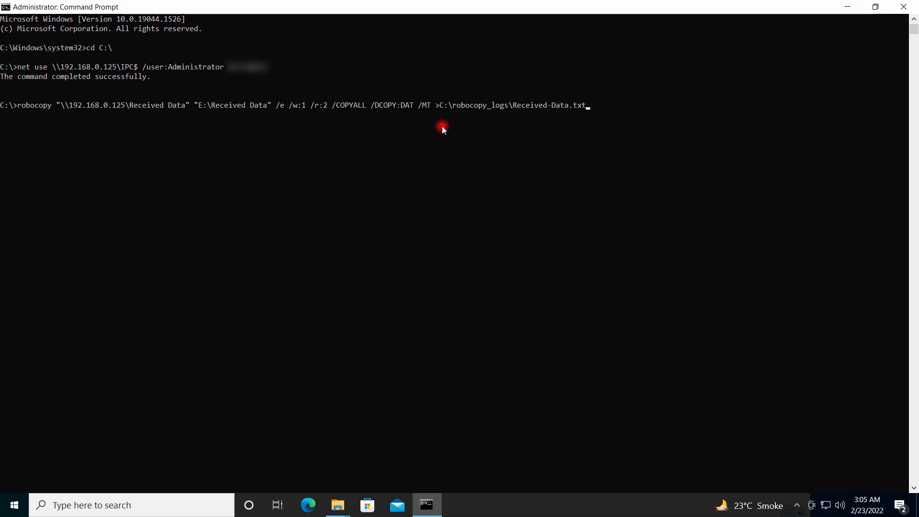
mouse_move(408, 130)
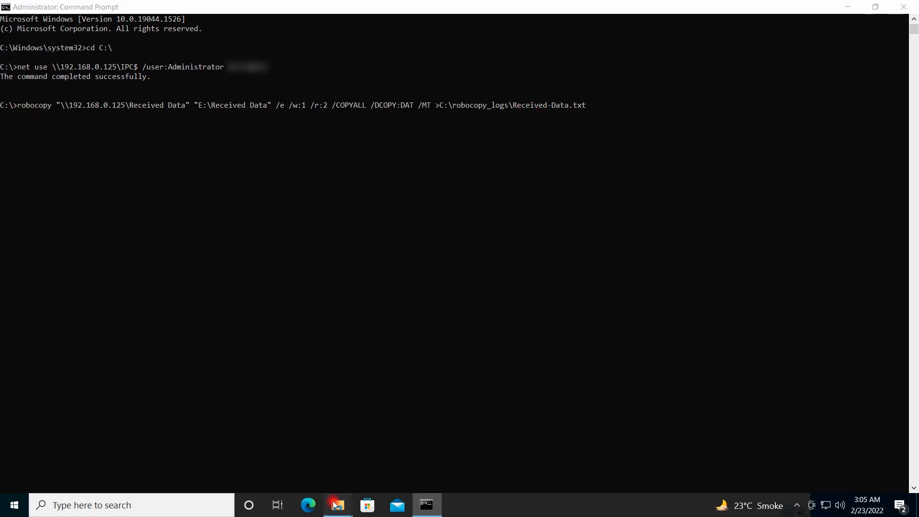
- Verify E:\Received Data is still empty, then run the robocopy command
click(337, 505)
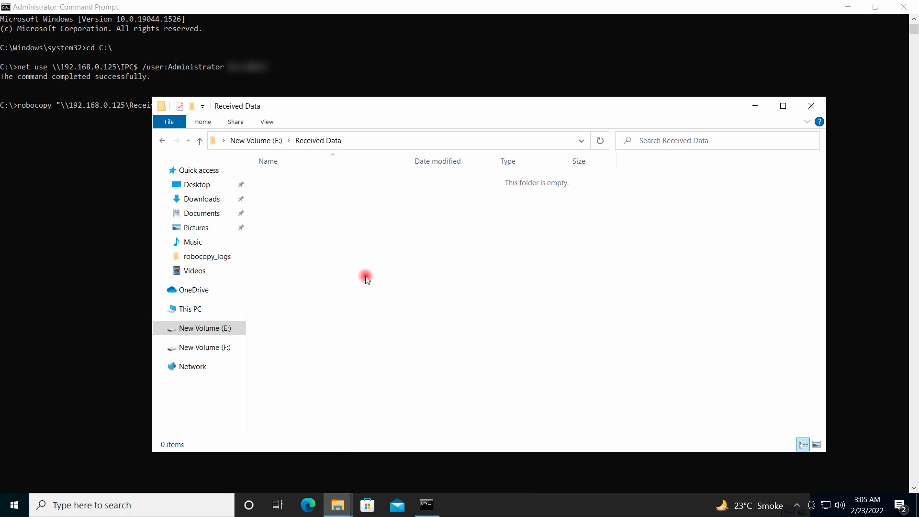
click(426, 504)
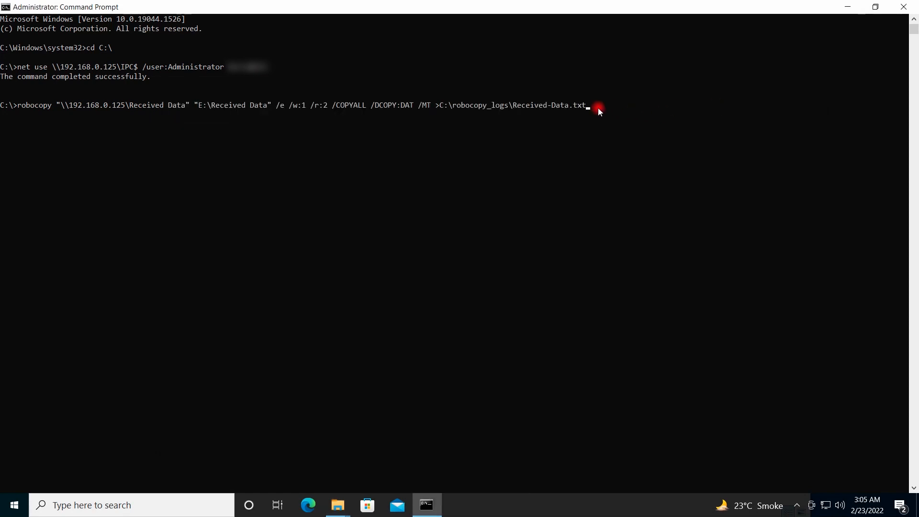
click(599, 106)
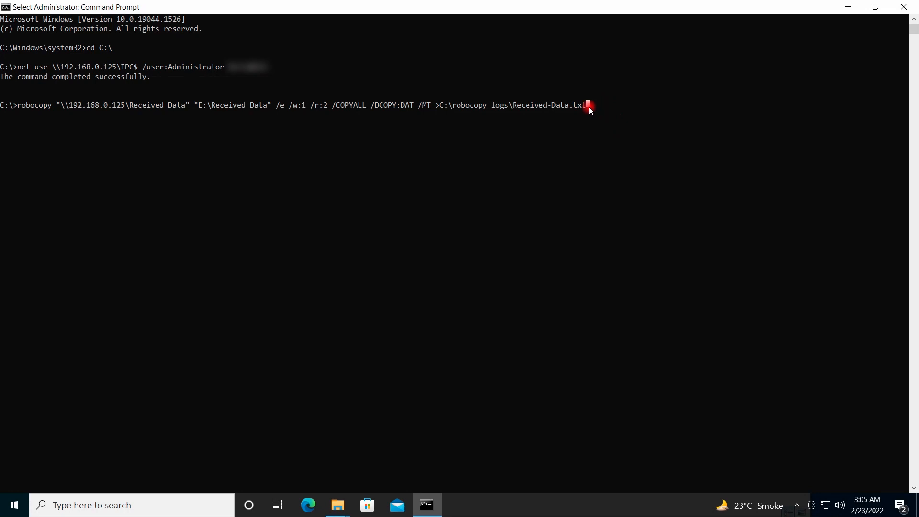
key(enter)
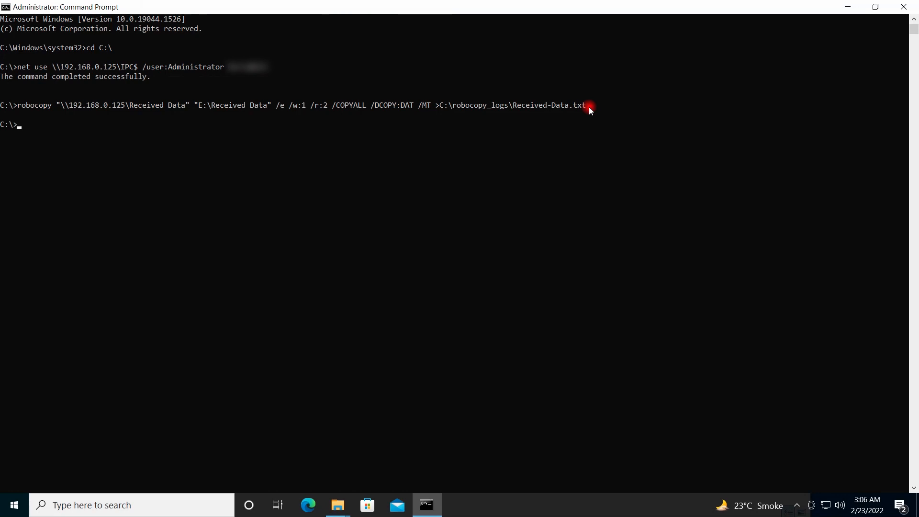
mouse_move(316, 194)
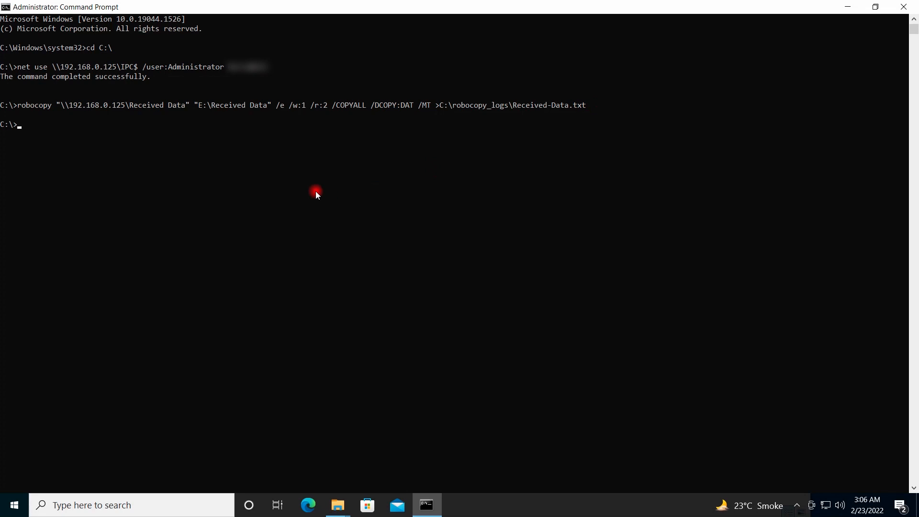
mouse_move(337, 505)
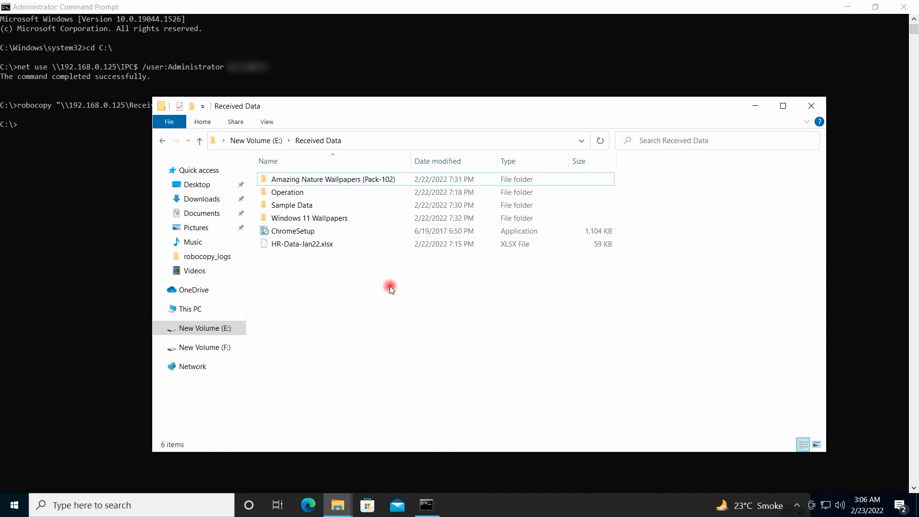
mouse_move(302, 244)
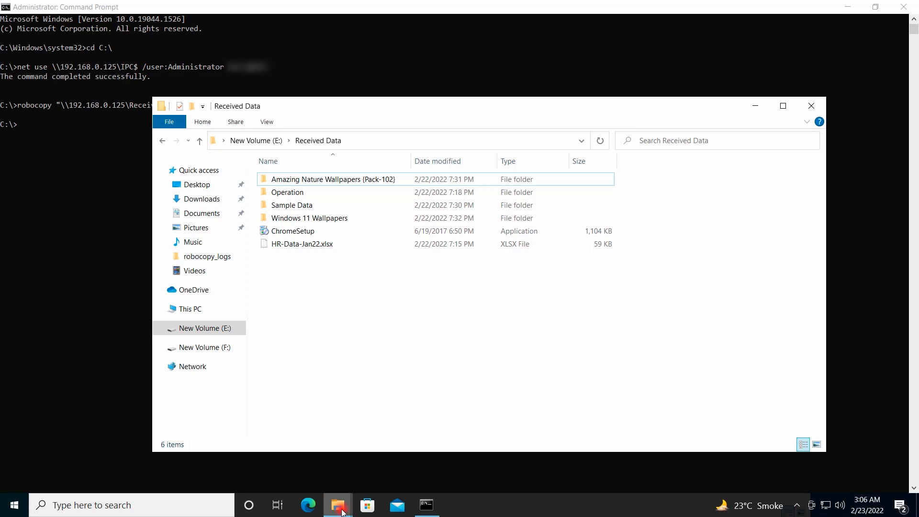
mouse_move(339, 505)
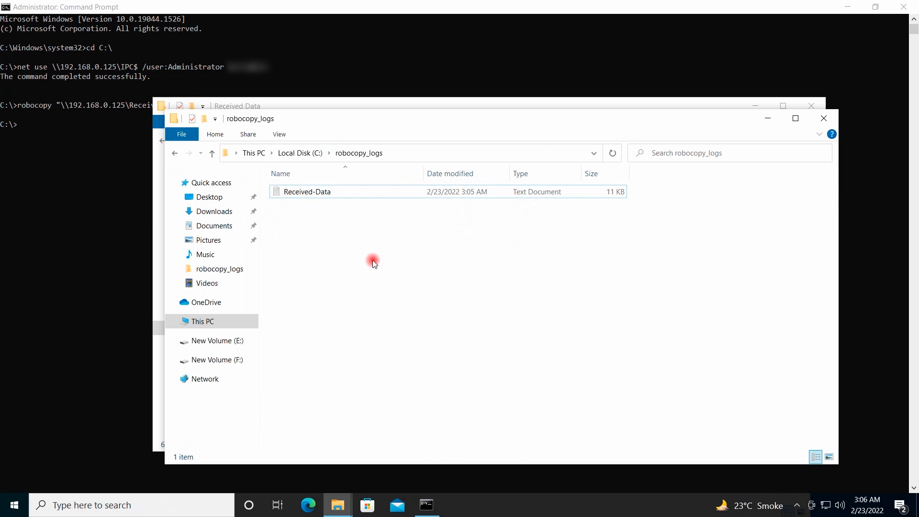
mouse_move(351, 209)
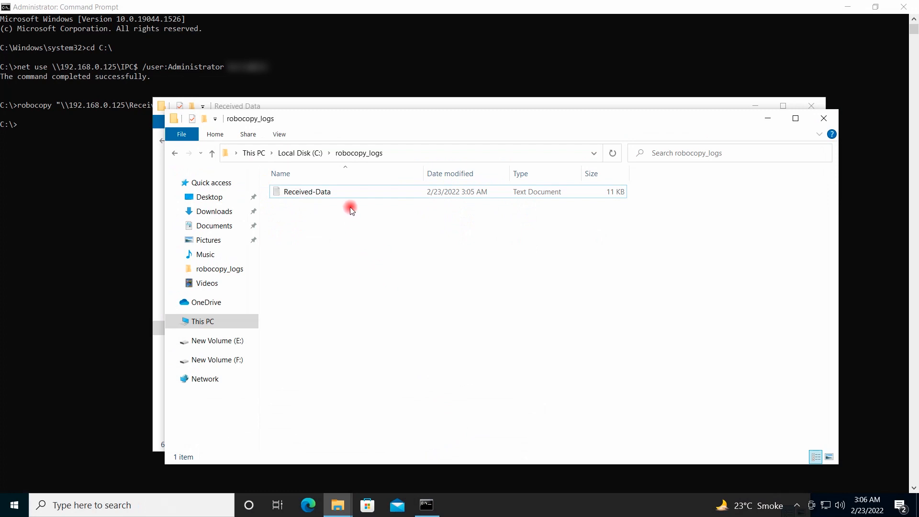
- Open Received-Data.txt in maximized Notepad and scroll to the summary: 76 files copied, 0 failed
double_click(307, 191)
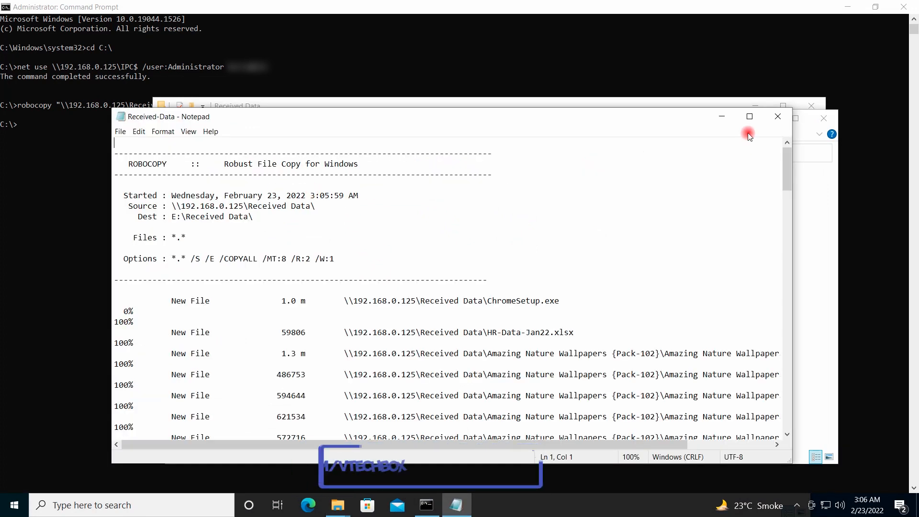
click(749, 117)
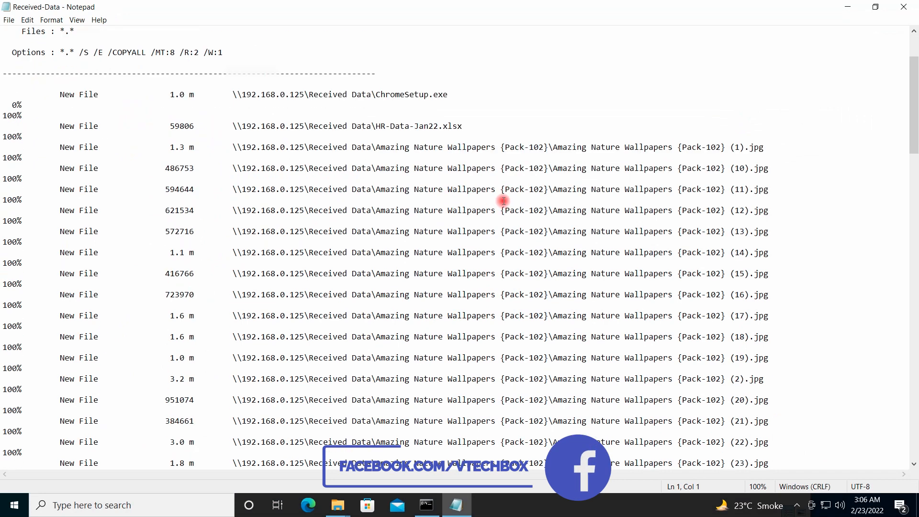
scroll(up, 3)
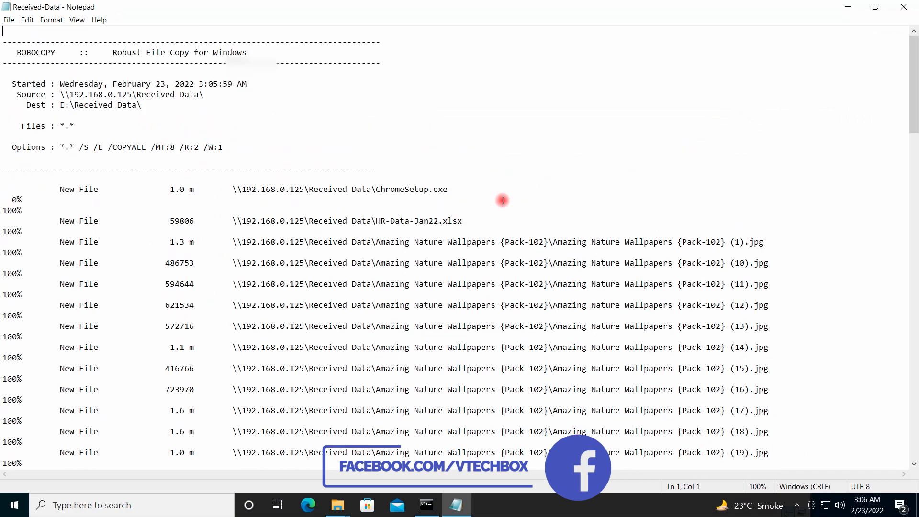
scroll(down, 3)
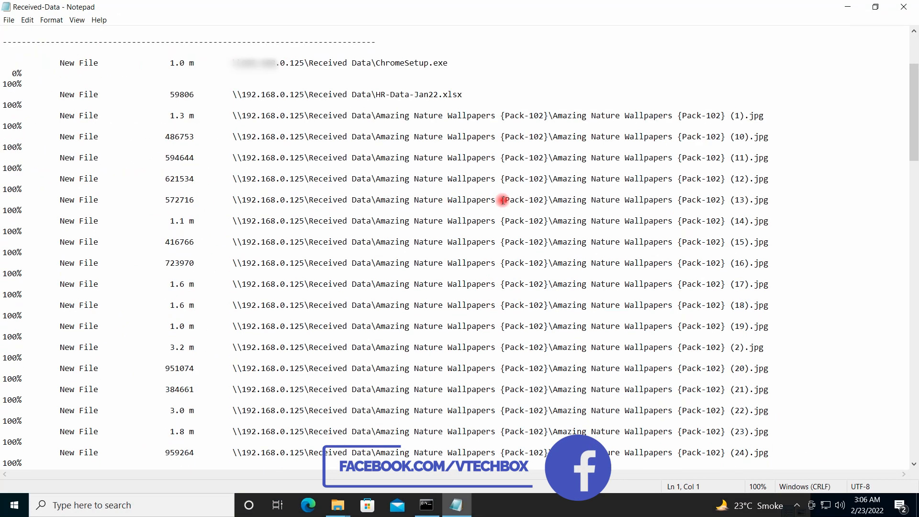
scroll(down, 3)
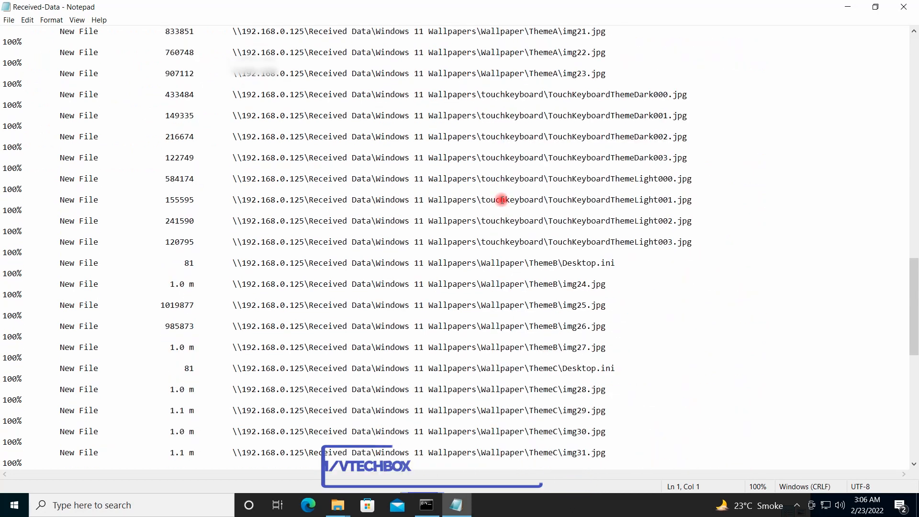
scroll(down, 3)
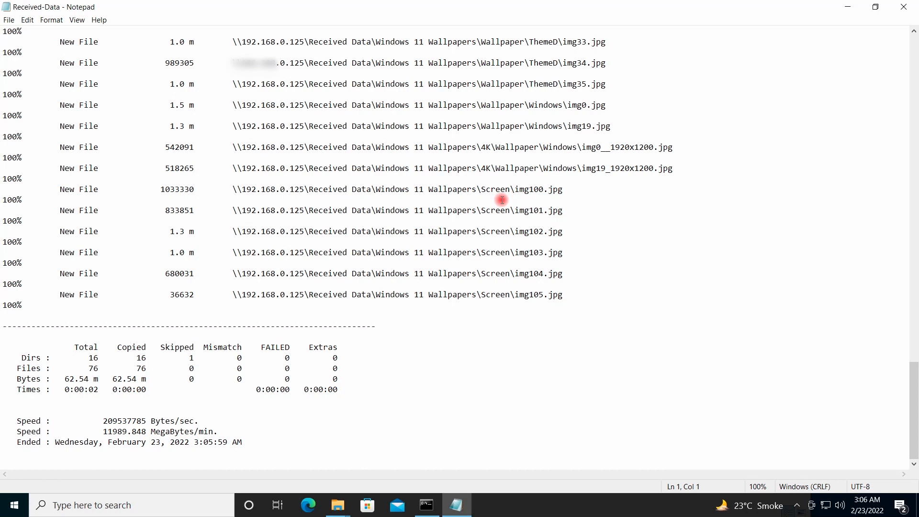
mouse_move(496, 194)
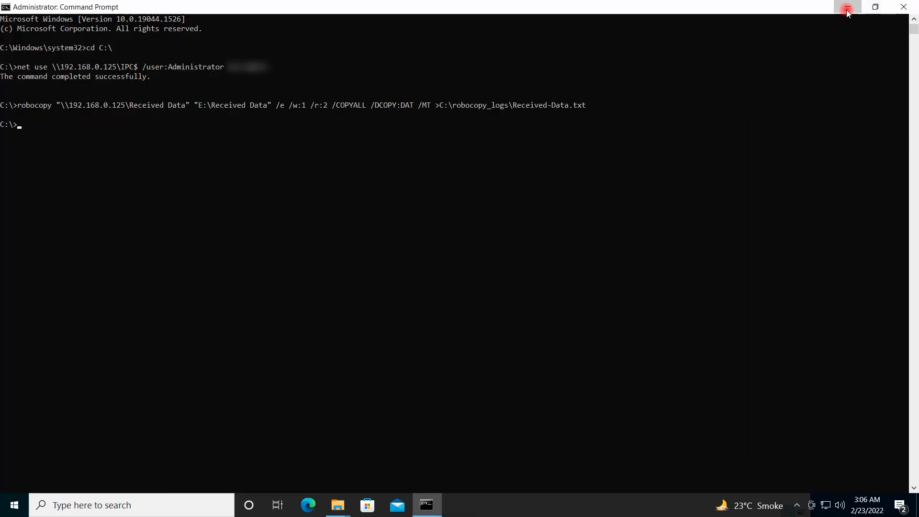
- Minimize the Command Prompt window to leave the desktop clear
click(846, 8)
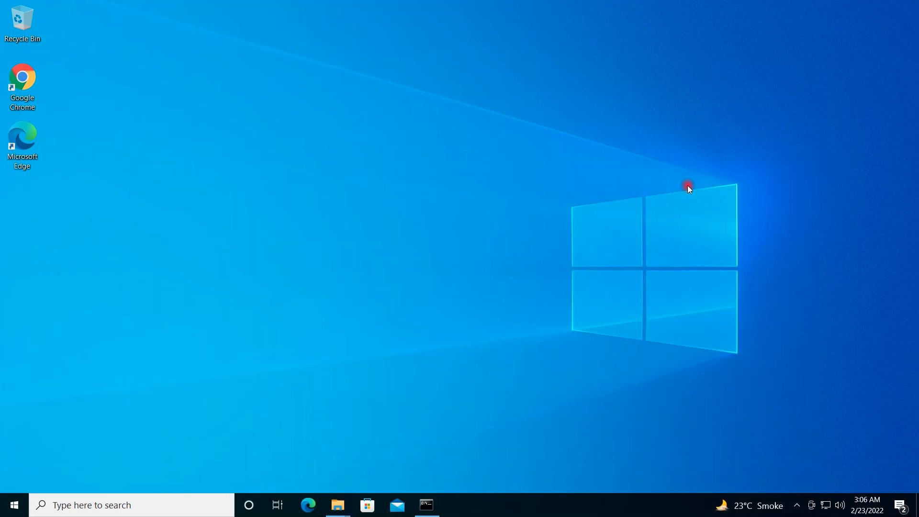
mouse_move(443, 171)
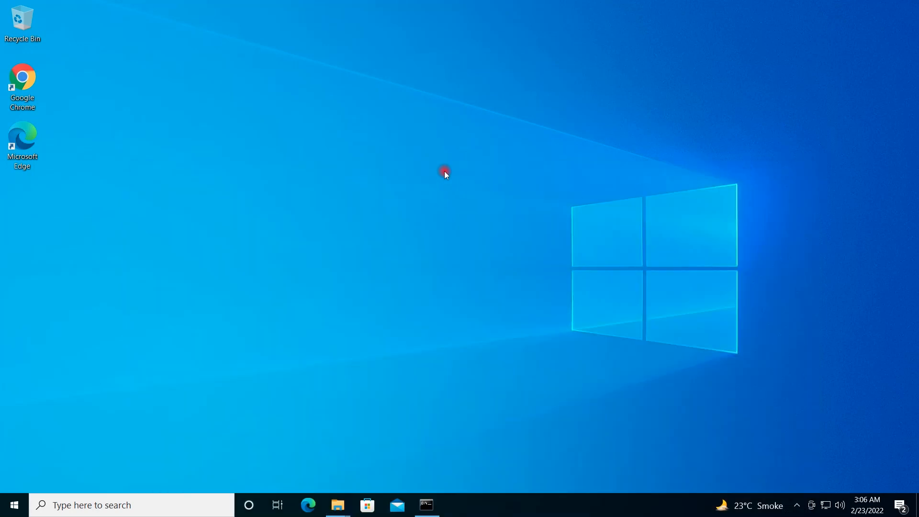